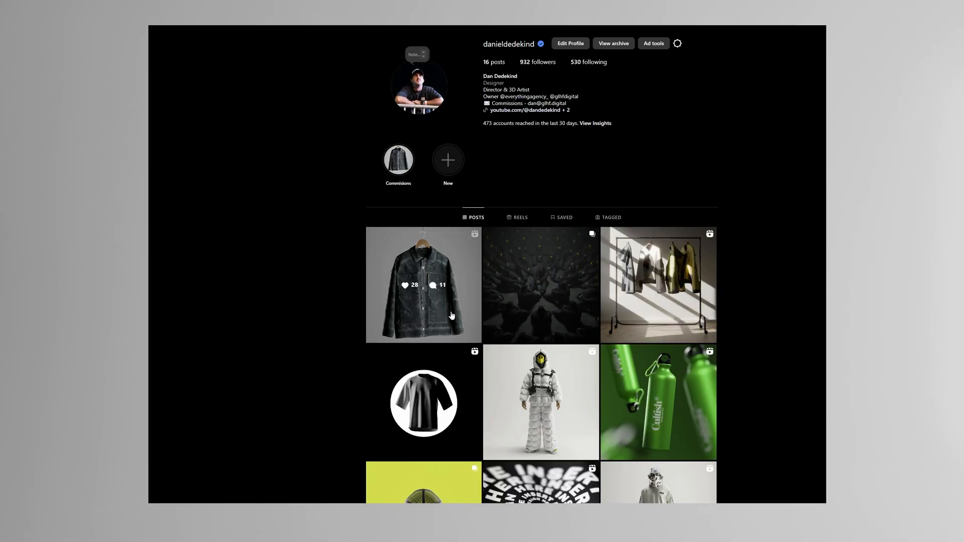
- Open the denim jacket concept post from the profile's posts grid
click(423, 284)
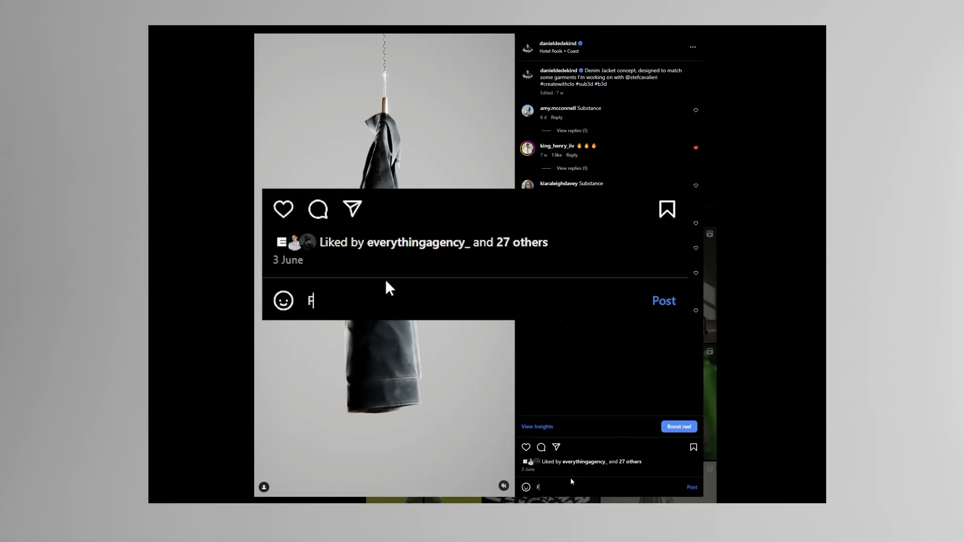
text(REE)
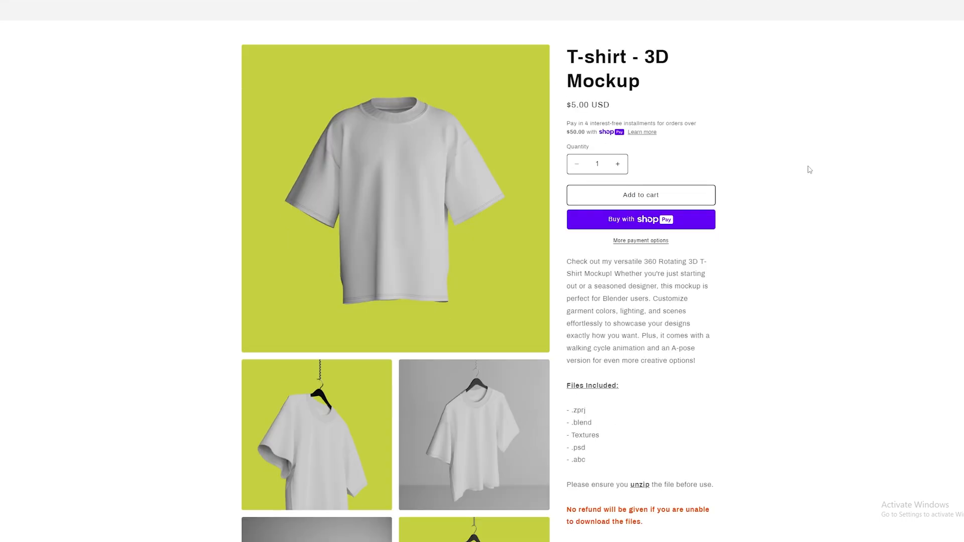
mouse_move(806, 208)
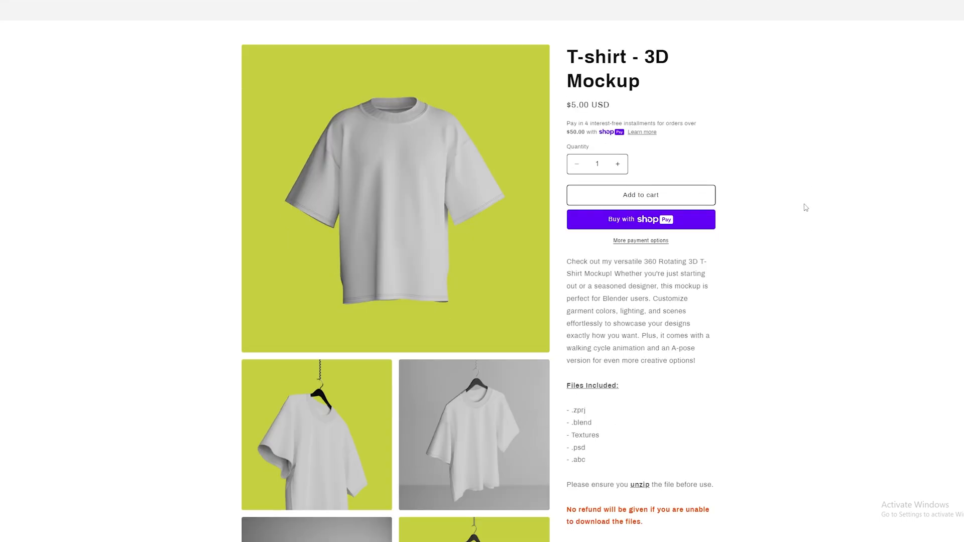
scroll(down, 3)
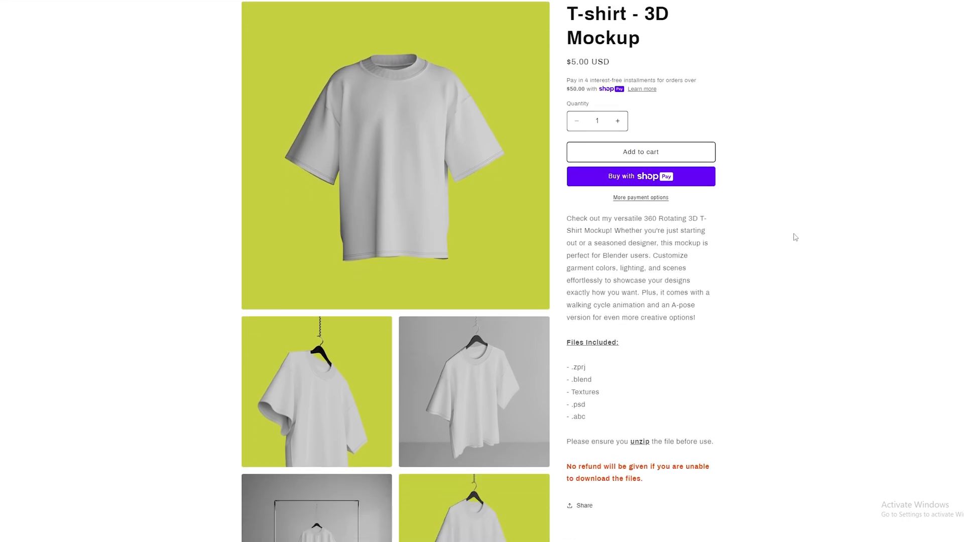
mouse_move(776, 246)
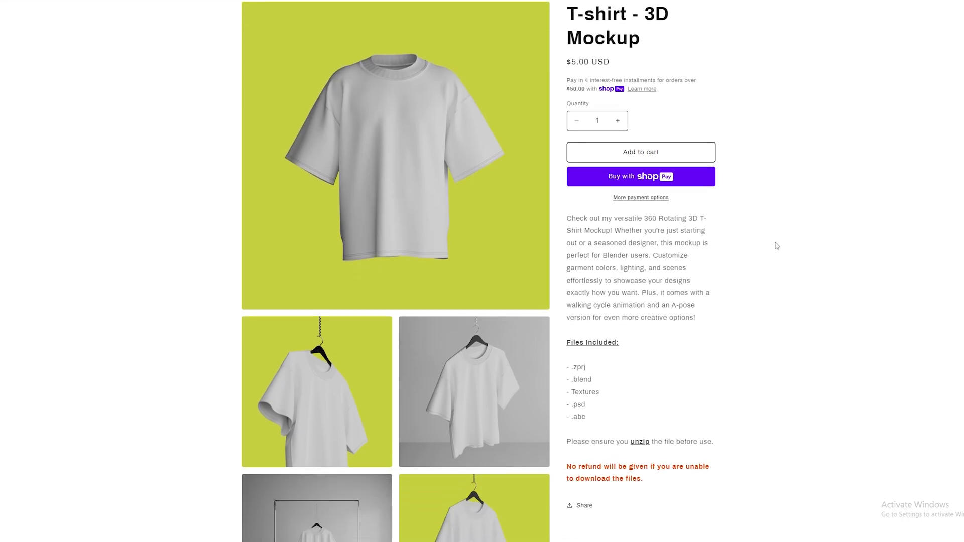
scroll(down, 3)
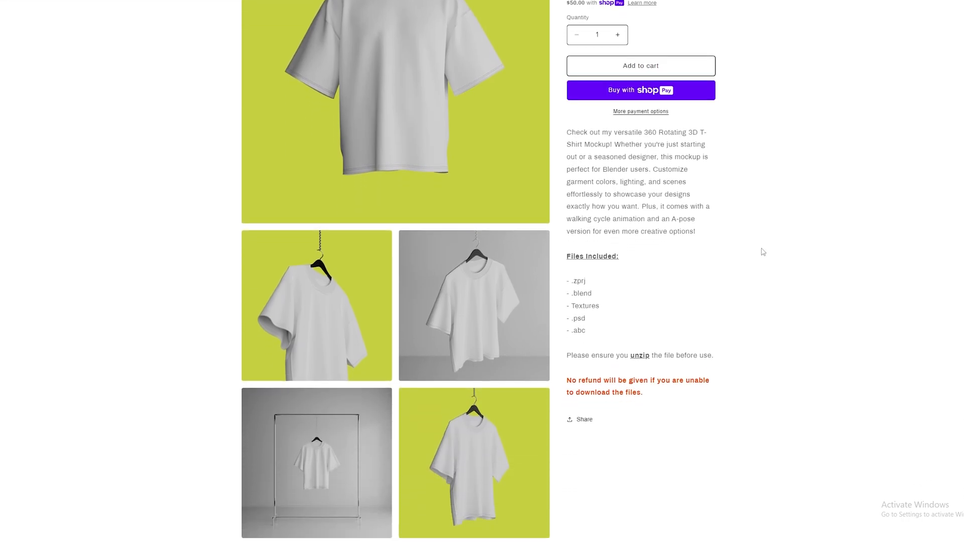
scroll(up, 3)
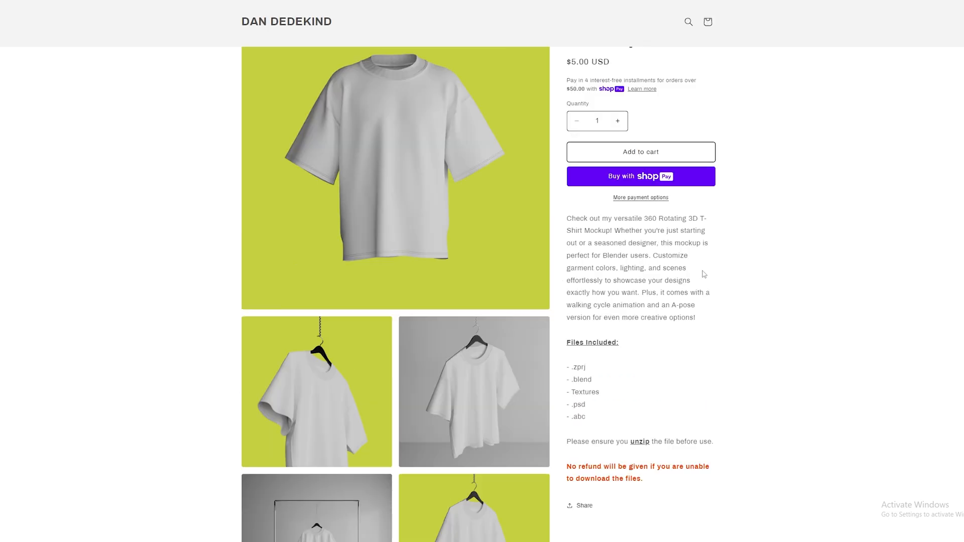
mouse_move(705, 275)
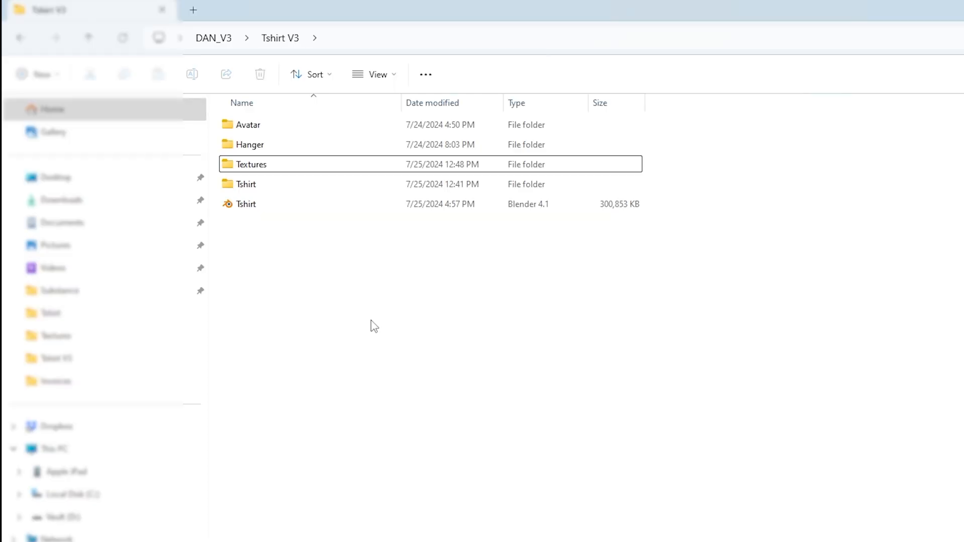
mouse_move(293, 291)
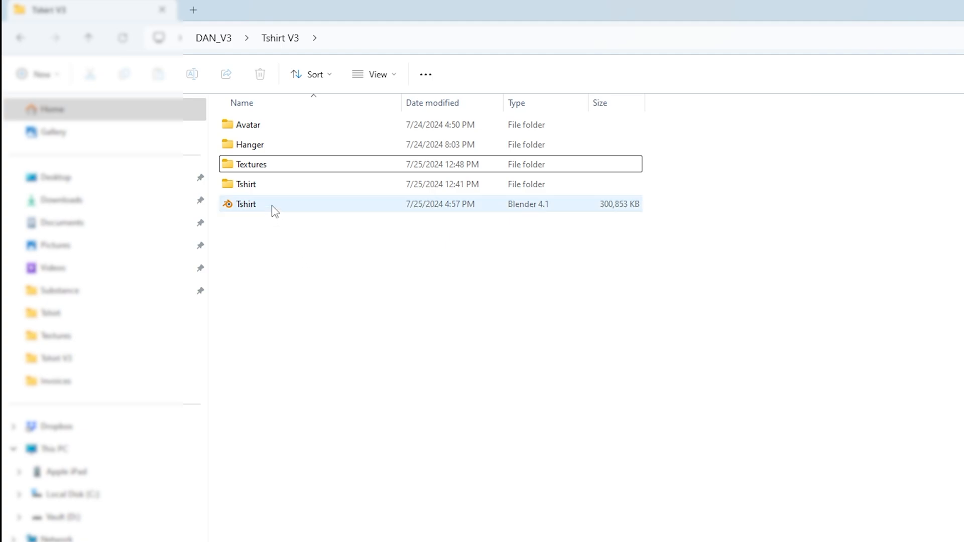
- Open the Tshirt .blend scene file from the Tshirt V3 folder in Blender
double_click(246, 204)
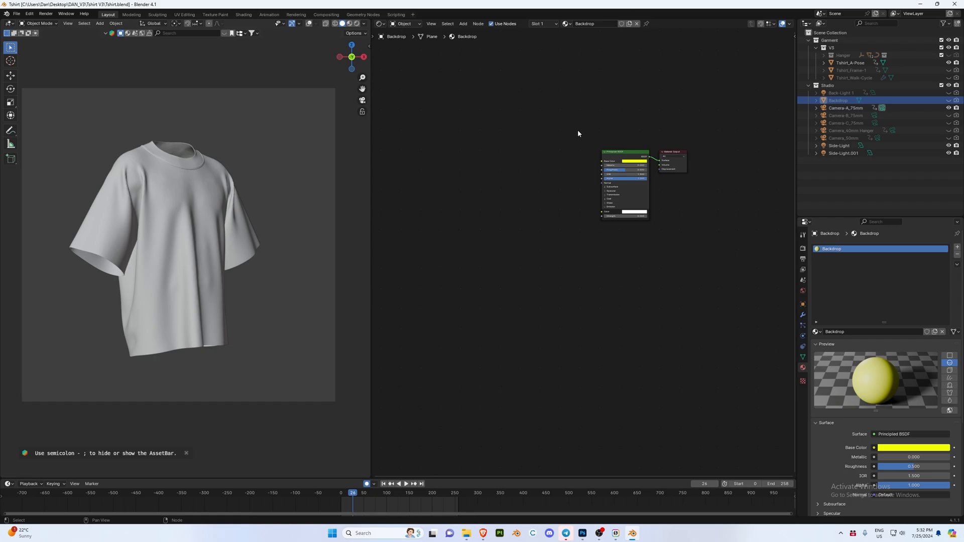
mouse_move(771, 37)
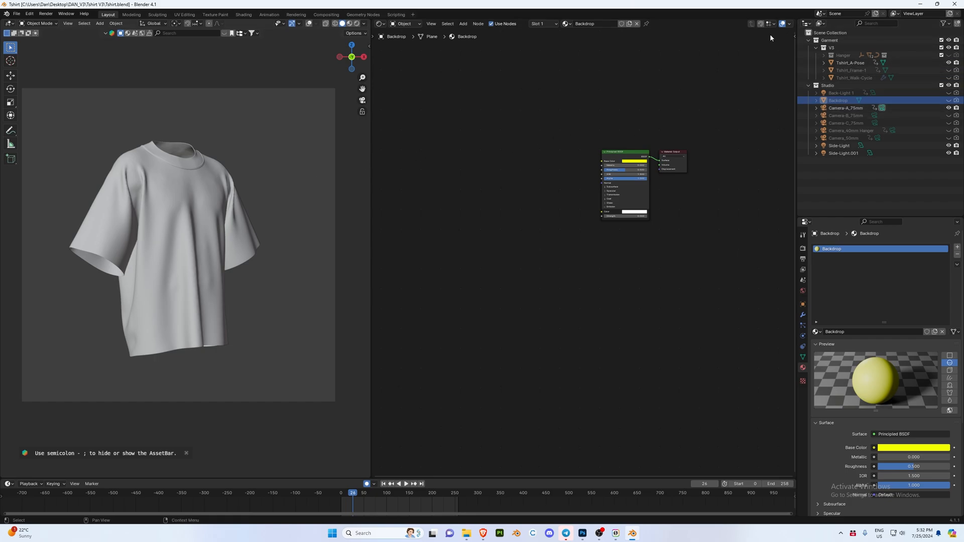
mouse_move(262, 159)
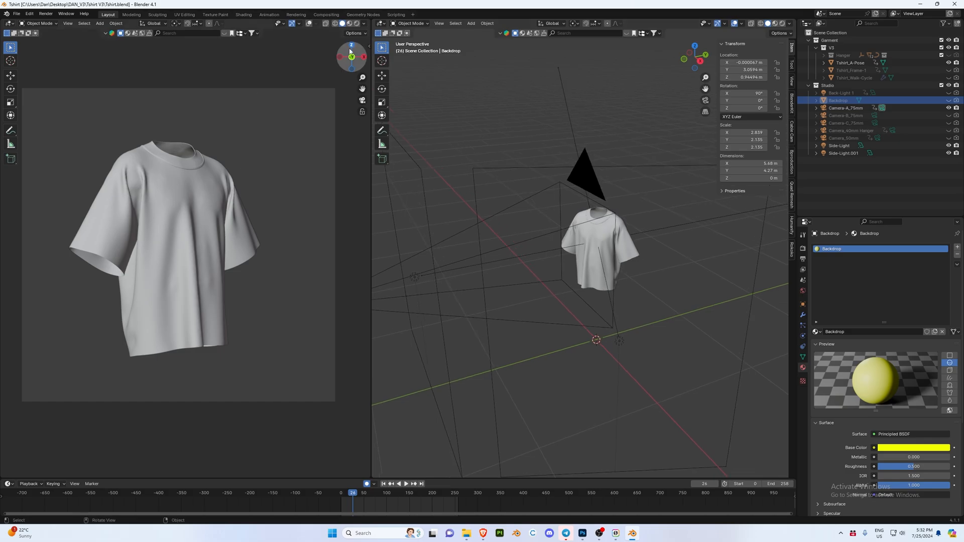
mouse_move(356, 23)
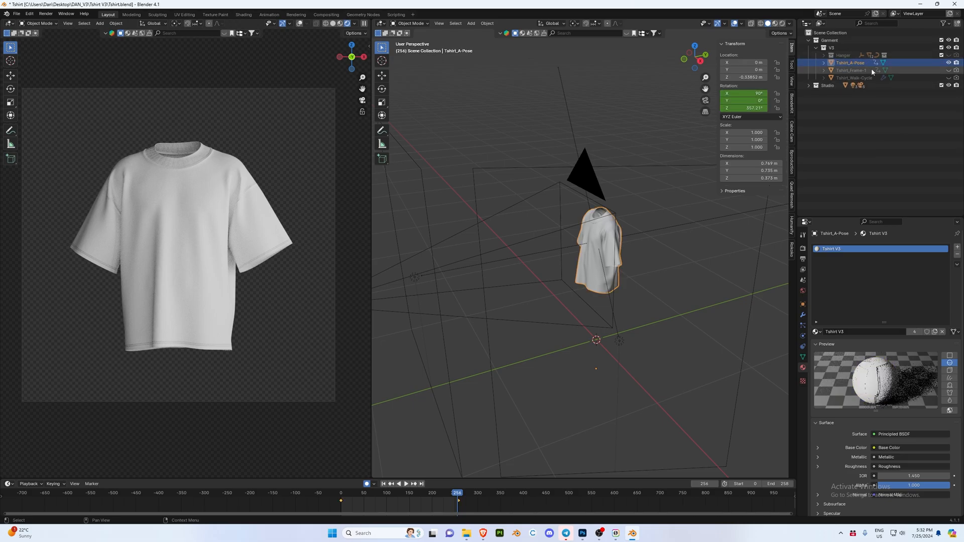
- Hide Tshirt_A-Pose and show Tshirt_Frame-1 via the Outliner eye toggles
click(949, 62)
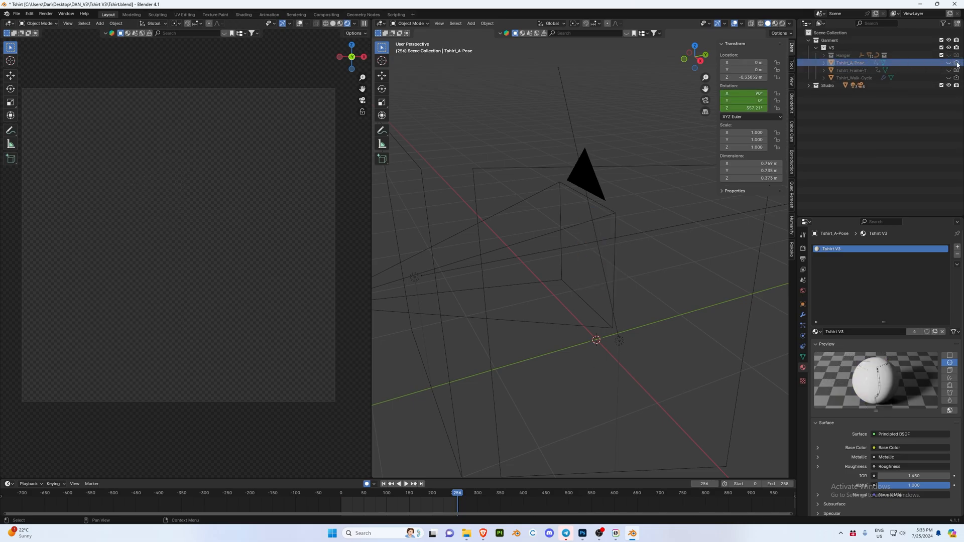
click(851, 70)
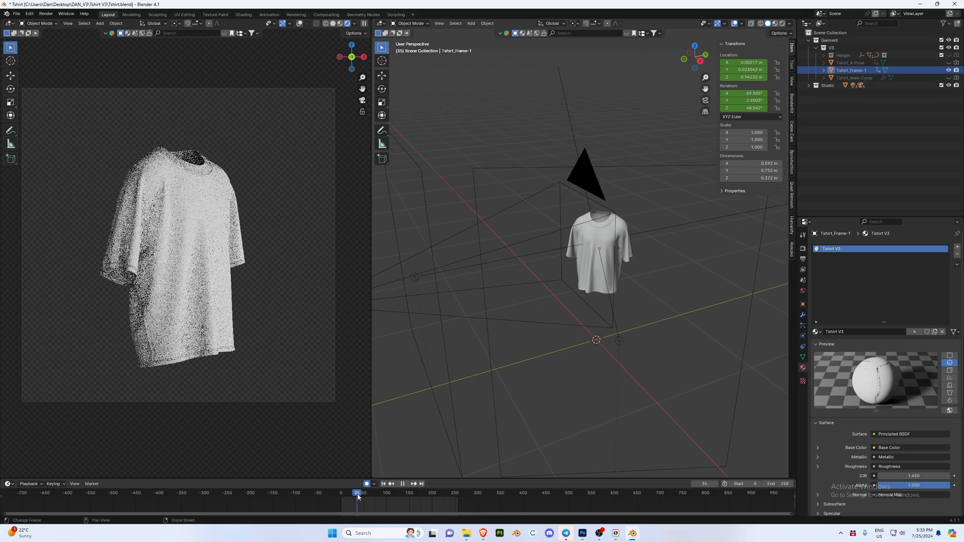
- Scrub the timeline to preview the shirt turning, return to frame 1 and play
click(440, 492)
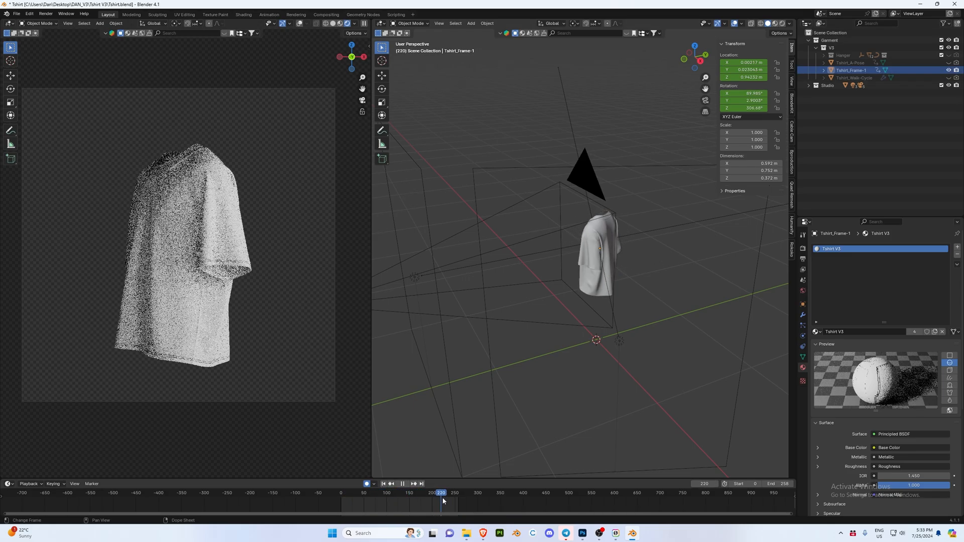
click(458, 492)
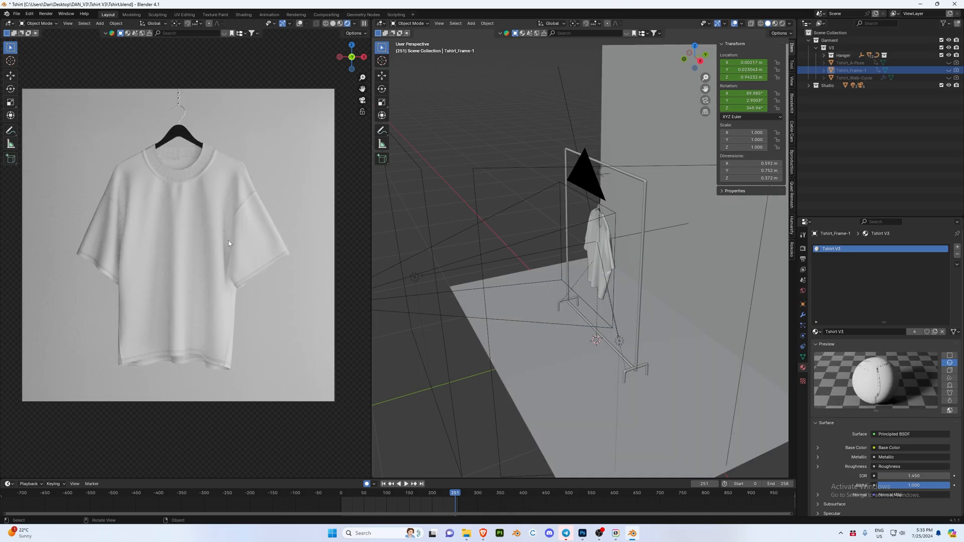
click(341, 492)
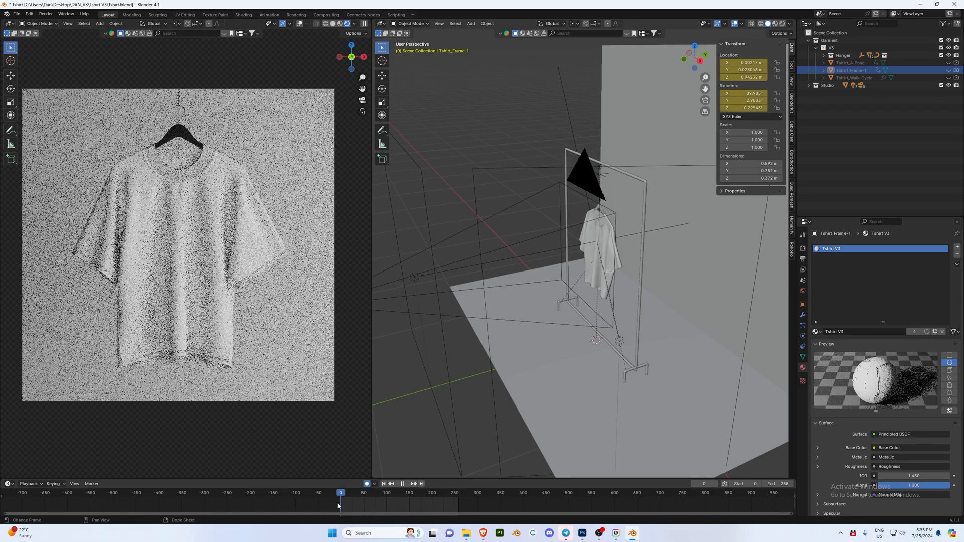
click(393, 492)
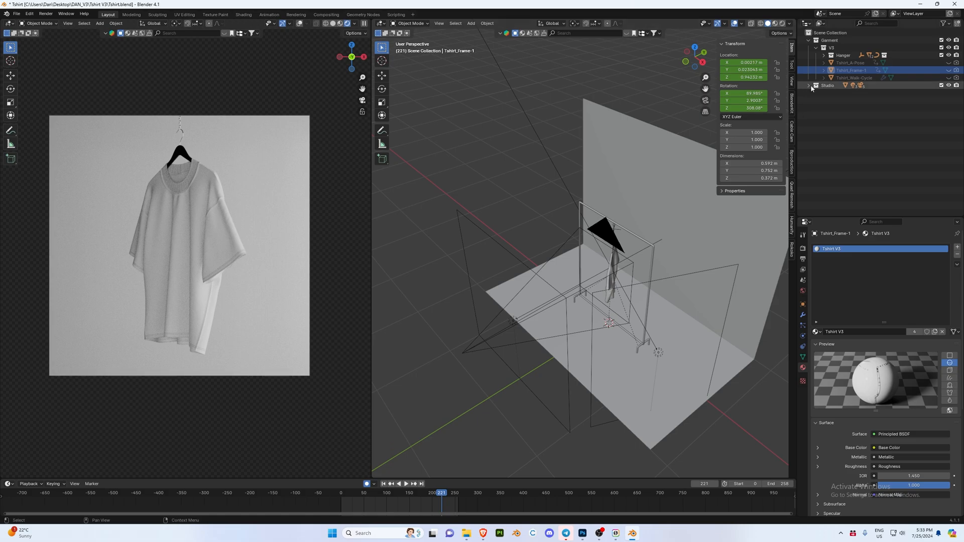
- Expand the Studio collection and make Camera_50mm the active scene camera
click(846, 107)
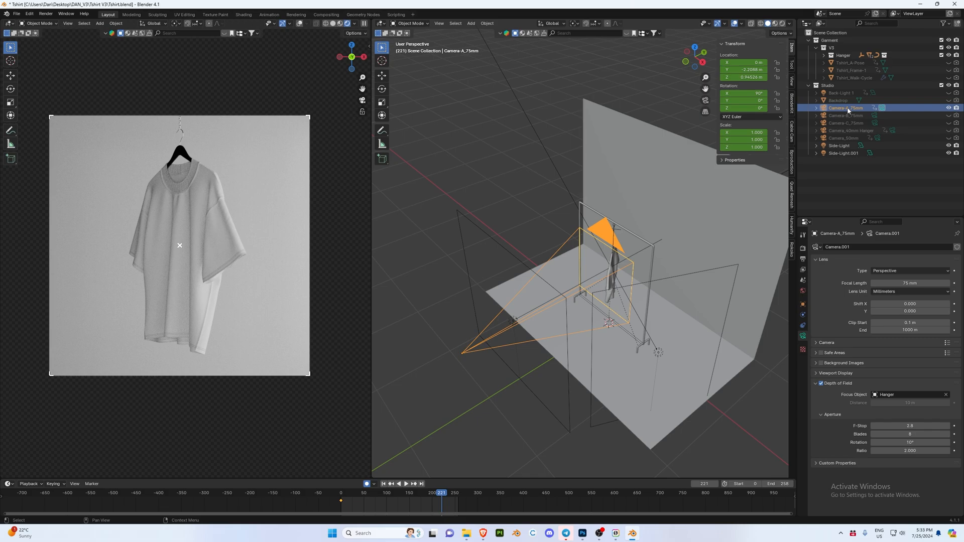
click(948, 117)
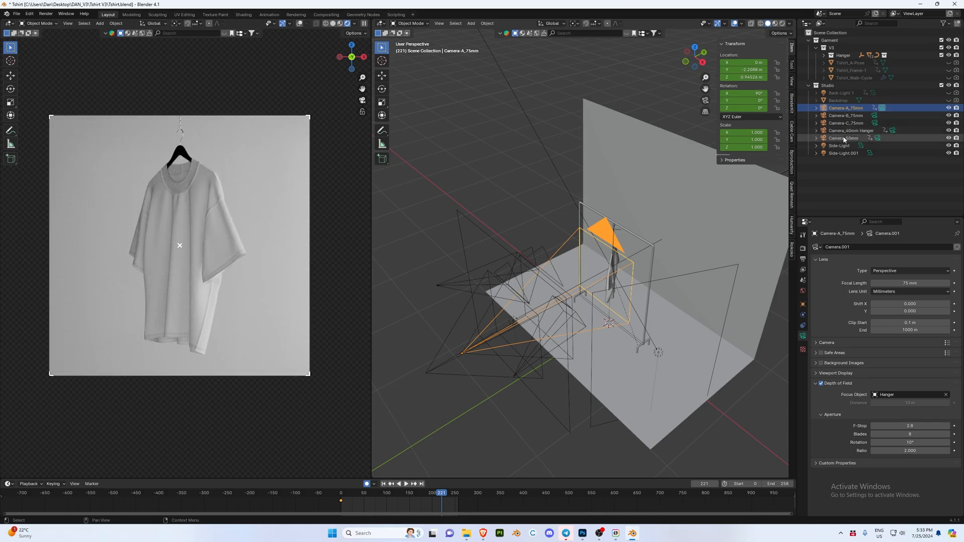
click(844, 137)
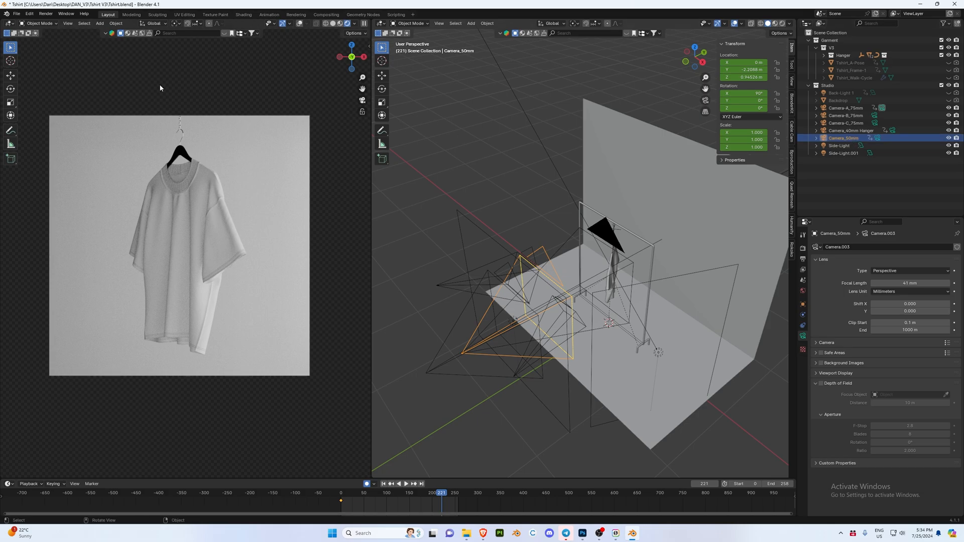
click(67, 23)
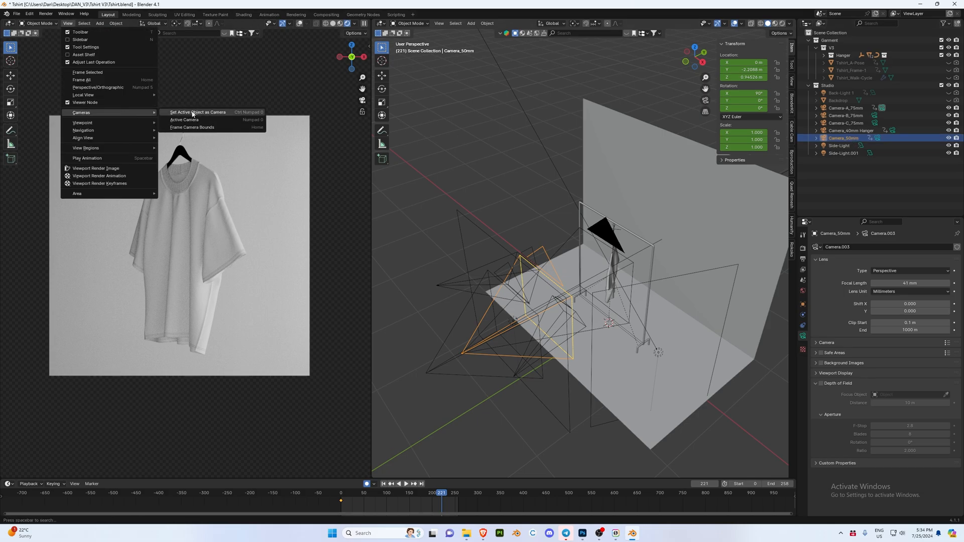
click(196, 113)
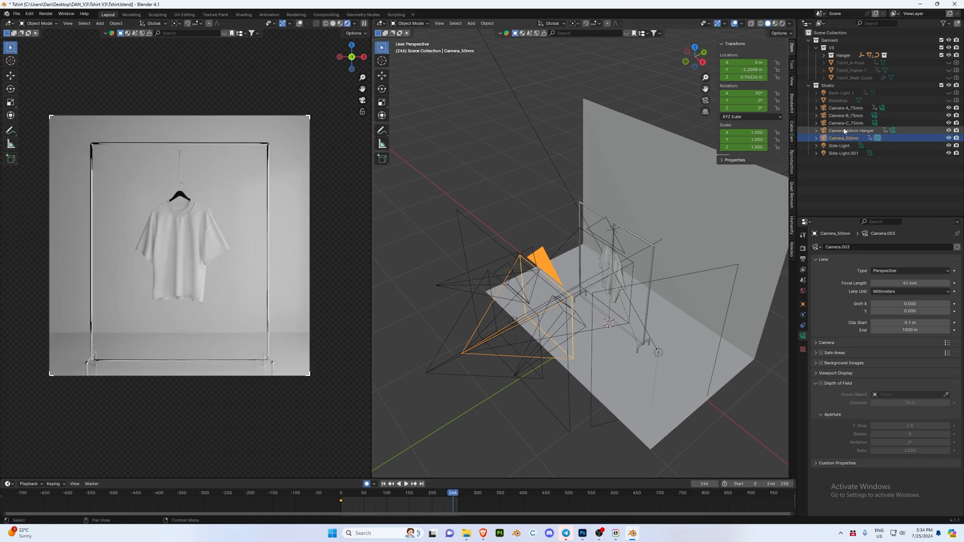
- Make Camera_40mm Hanger the active camera, then select Camera-A_75mm
click(852, 131)
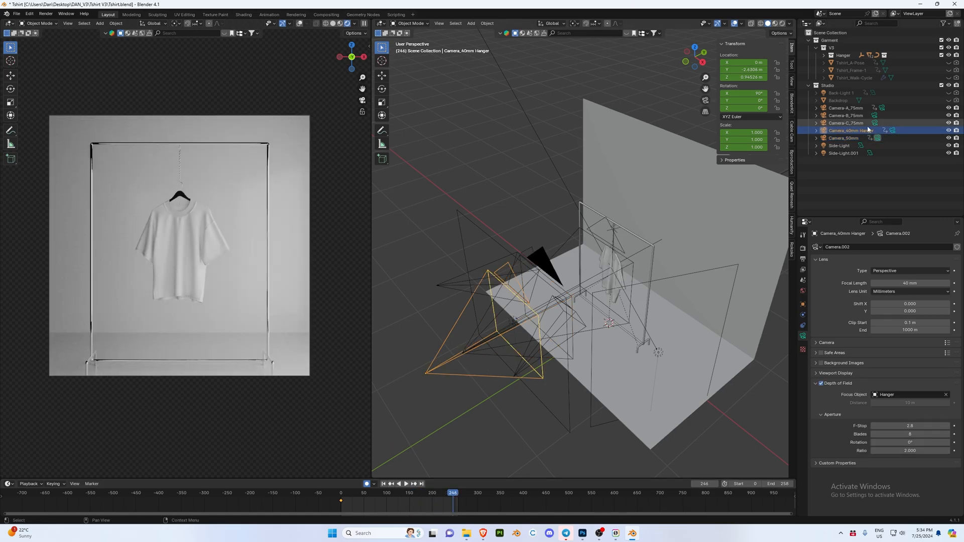
click(67, 23)
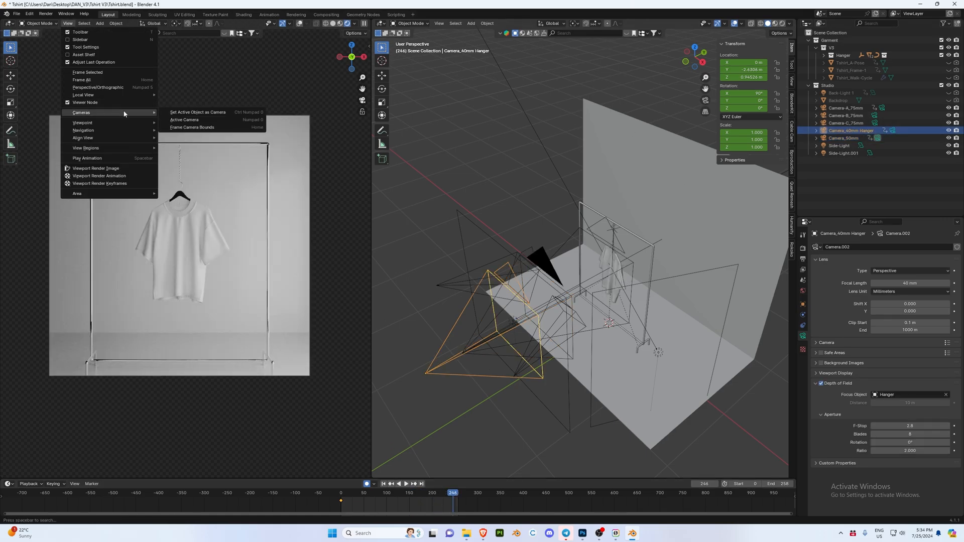
click(184, 120)
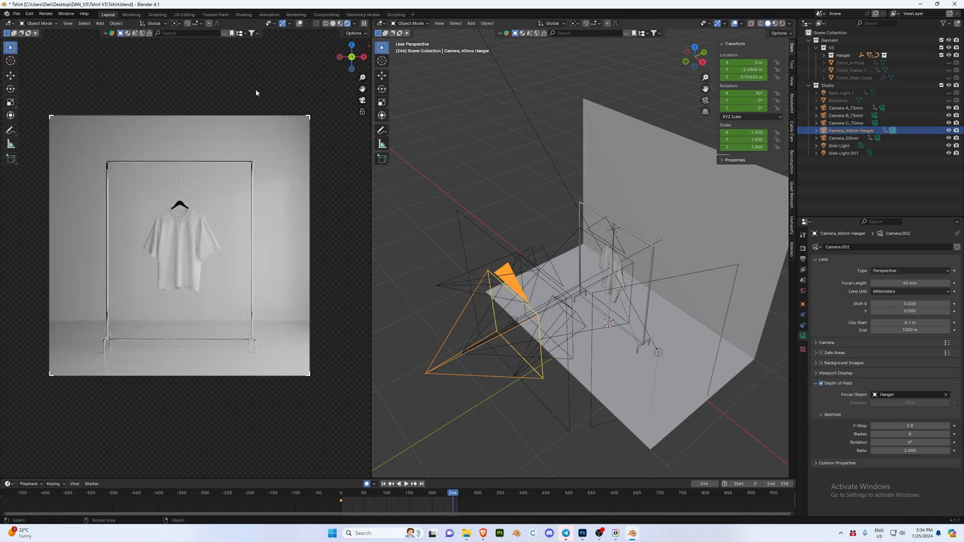
click(848, 123)
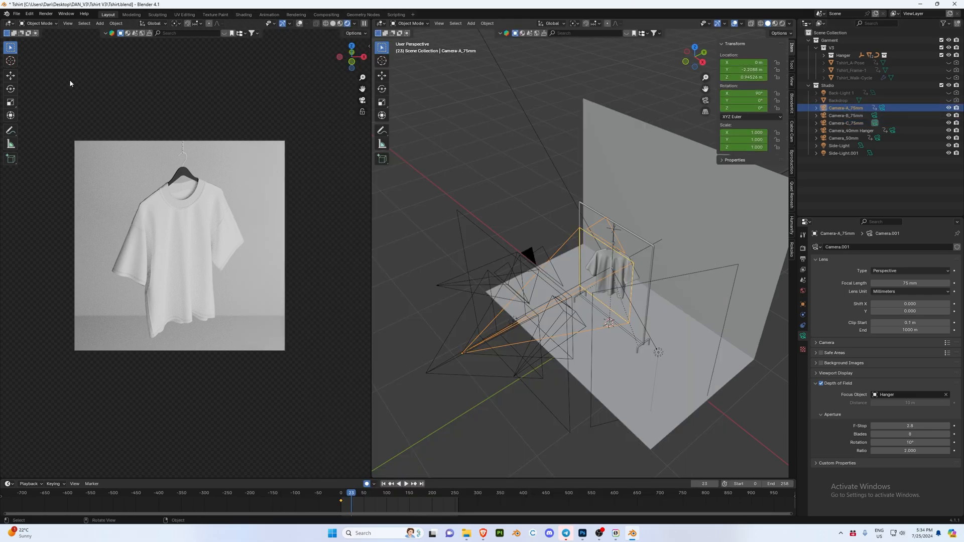
- Expand the Hanger collection in the Outliner to reach its Railing parts
click(67, 23)
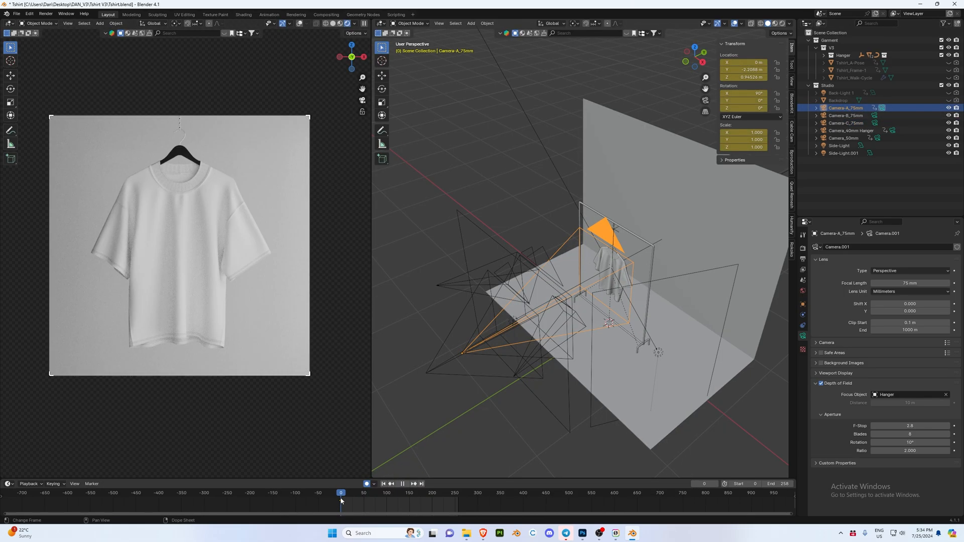
click(843, 56)
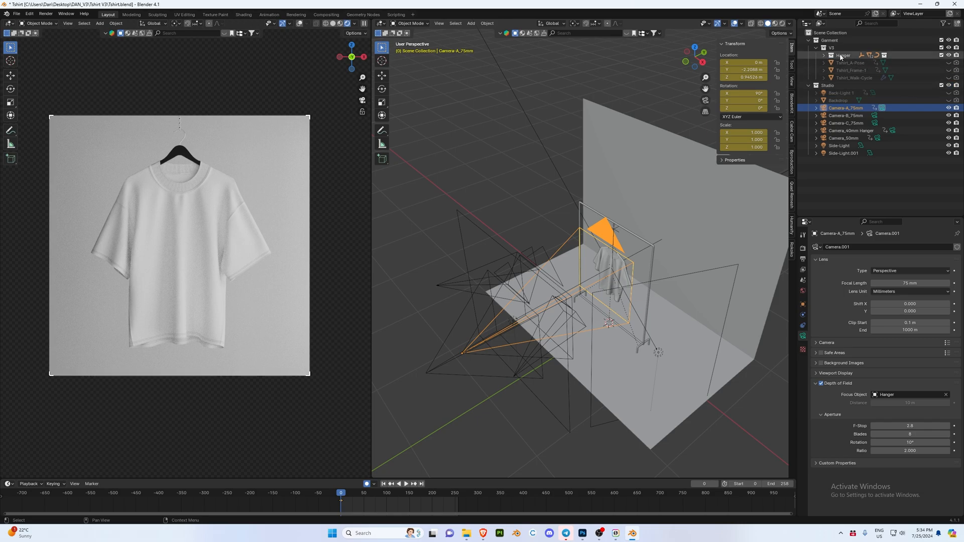
click(824, 56)
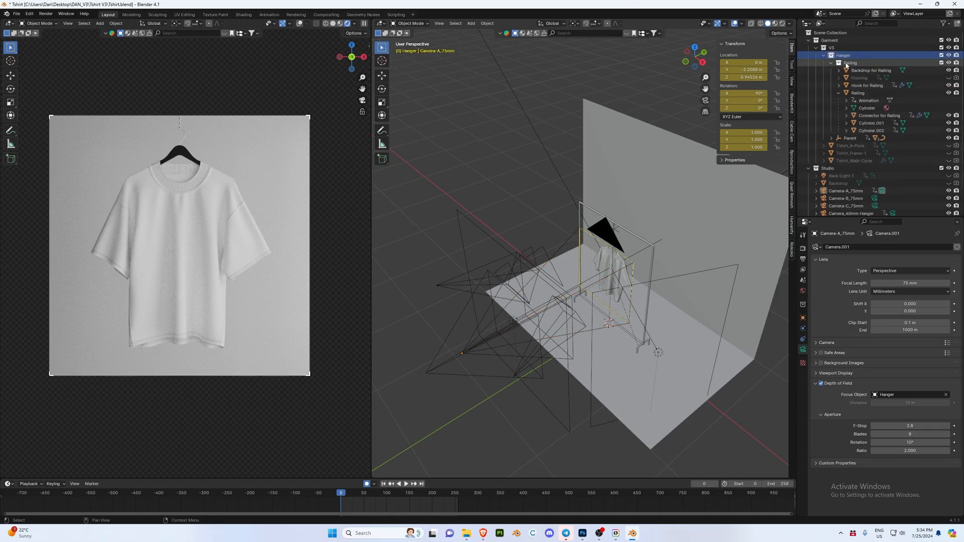
click(838, 62)
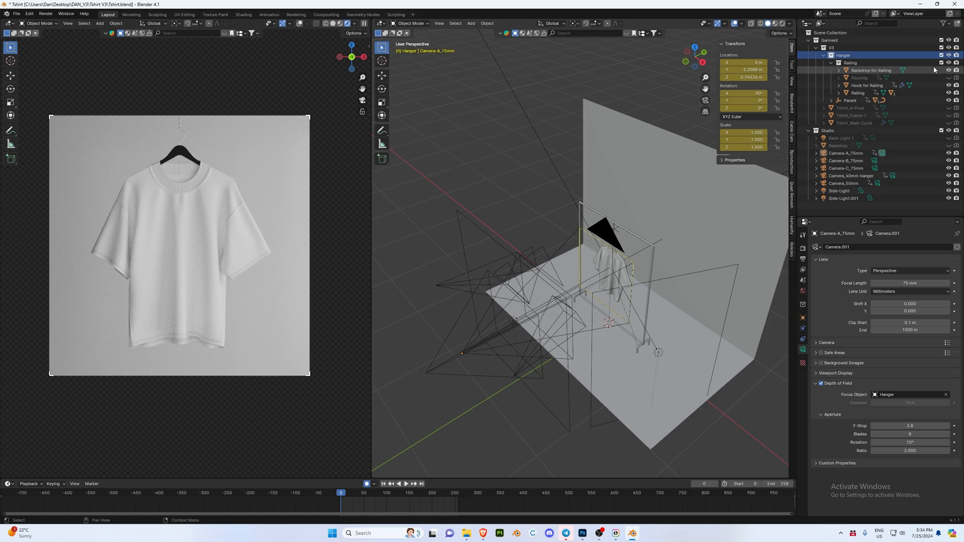
- Hide the railing backdrop, flooring and studio Backdrop from the render
click(949, 70)
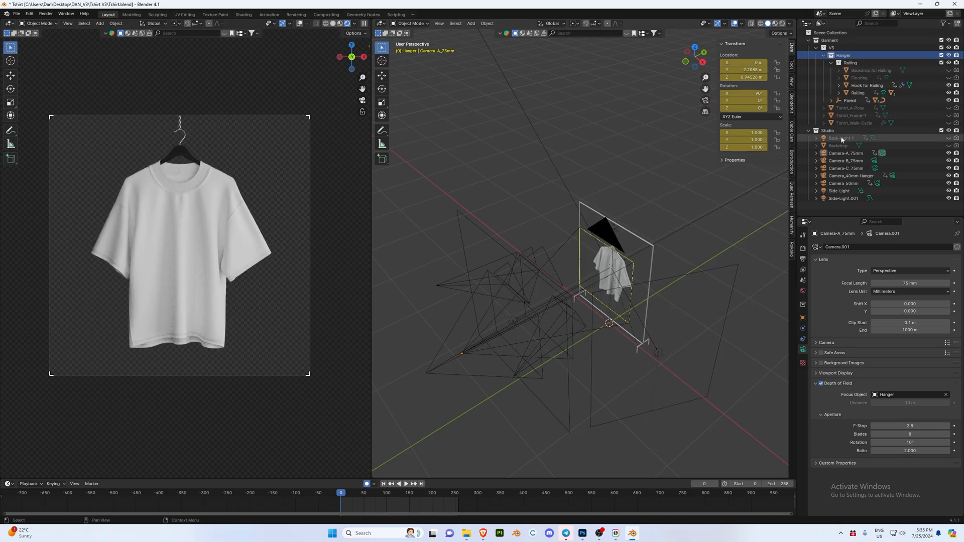
click(956, 138)
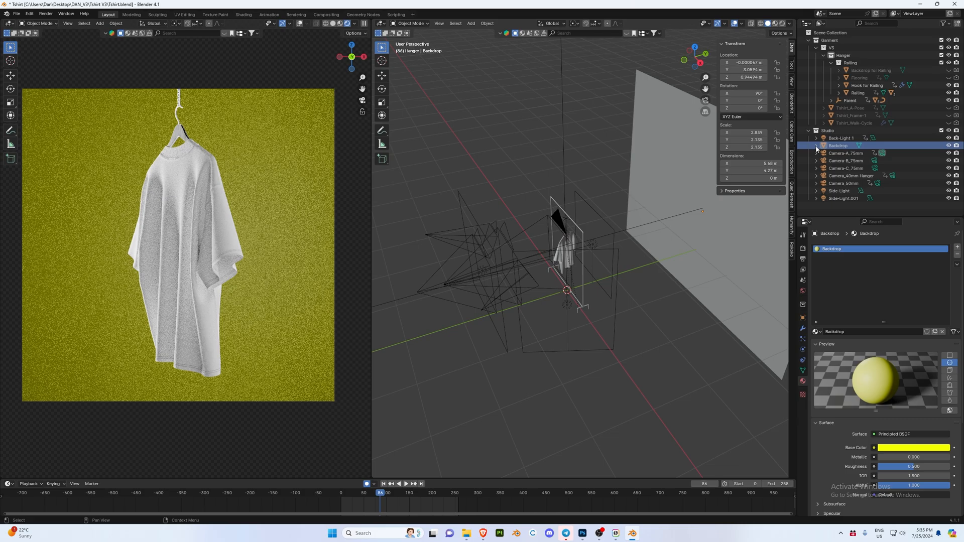
- Select Backdrop and change its material Base Color to blue
click(840, 146)
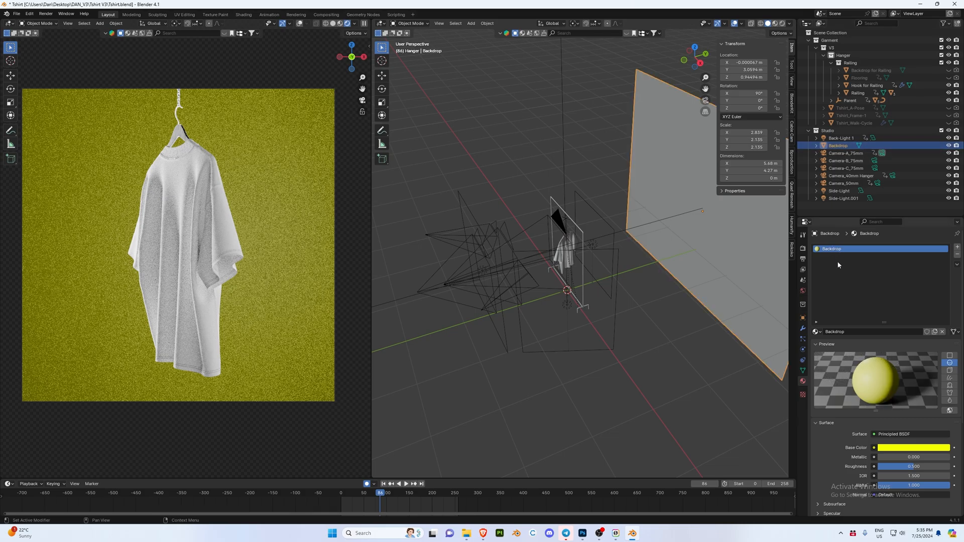
mouse_move(896, 453)
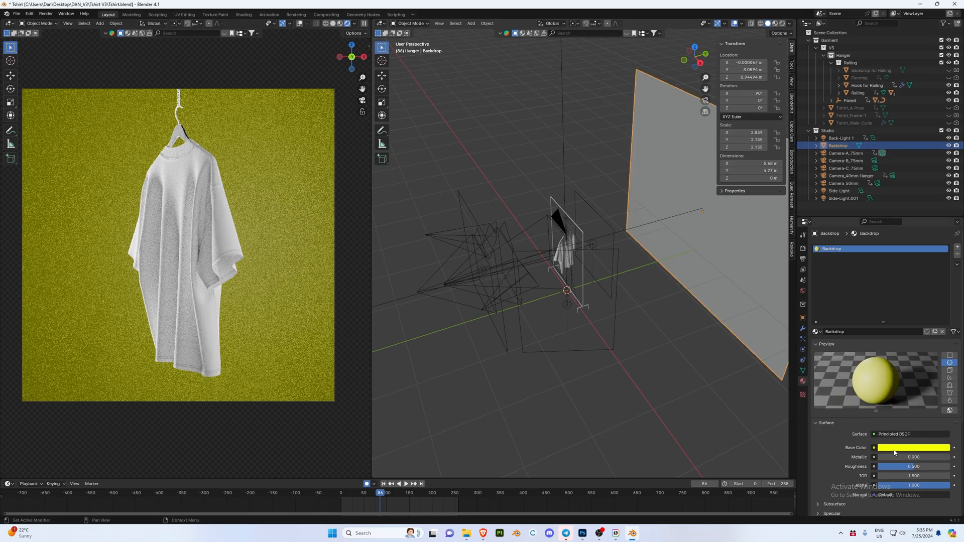
click(914, 447)
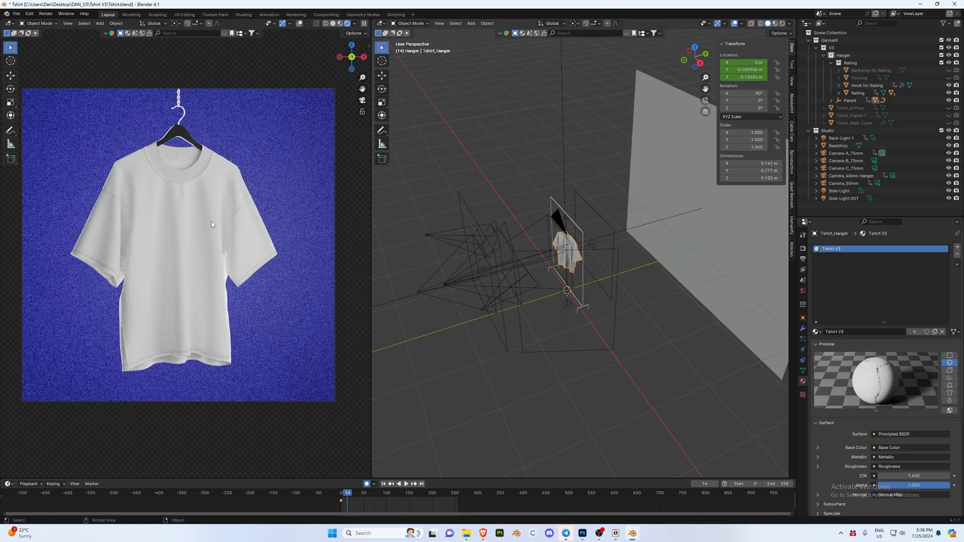
mouse_move(183, 215)
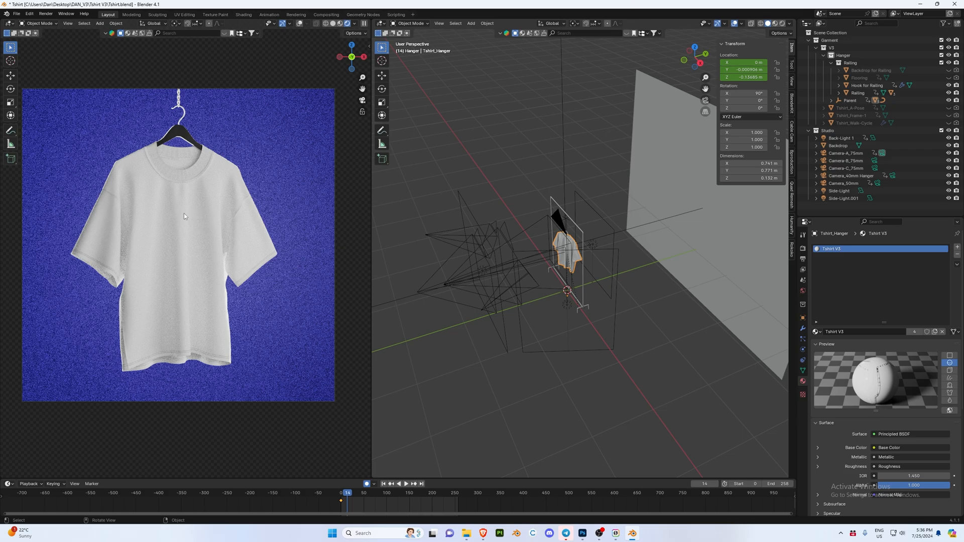
click(381, 23)
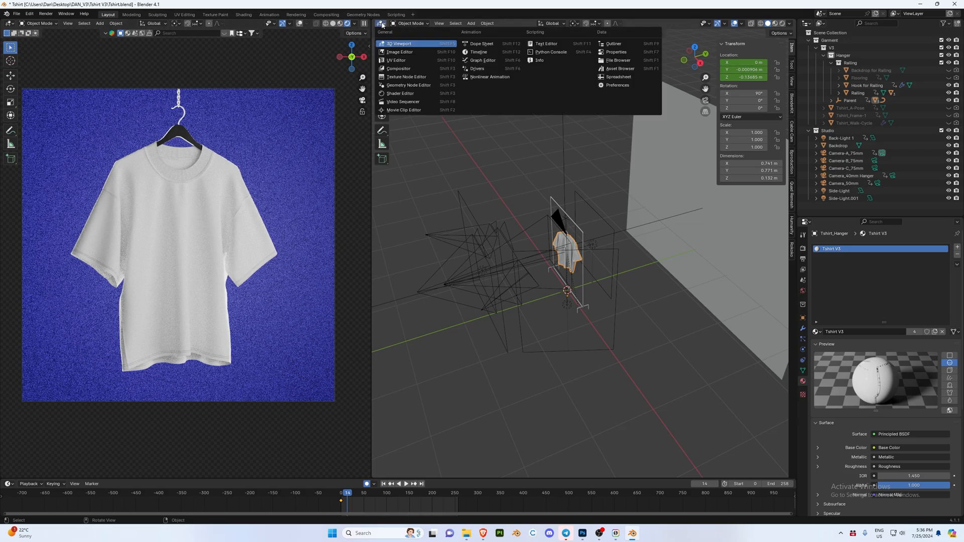
- In the Shader Editor, unpack Tshirt_Design.psd to use the file in its original location
click(401, 92)
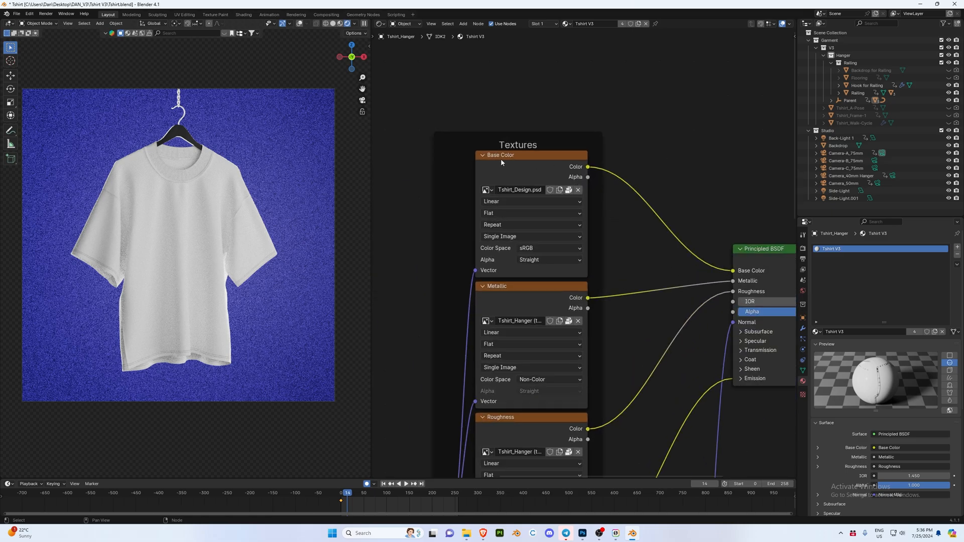
mouse_move(531, 177)
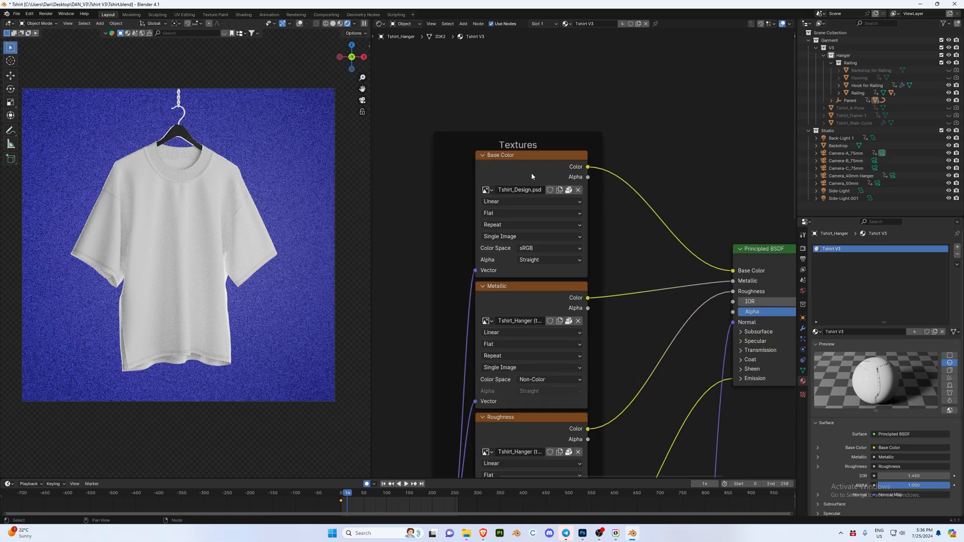
mouse_move(568, 190)
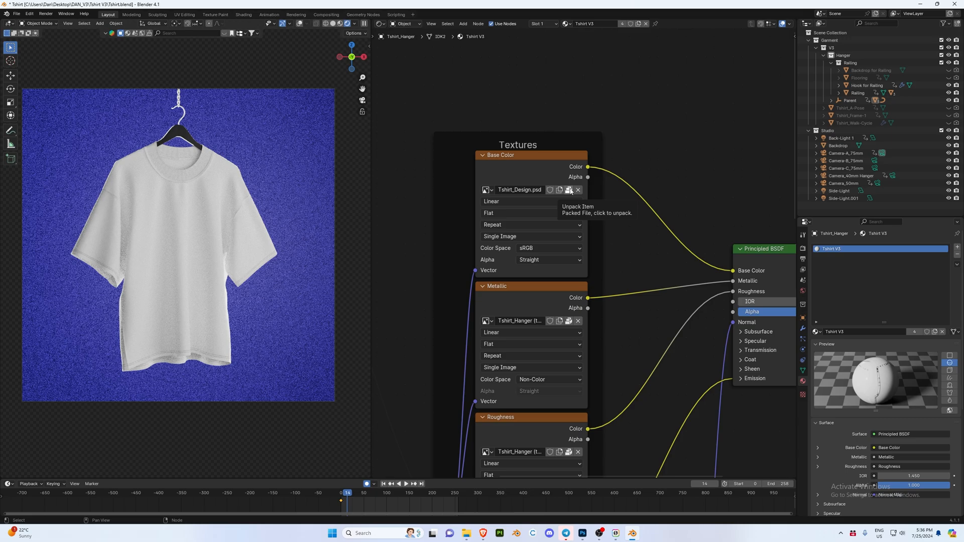
click(568, 190)
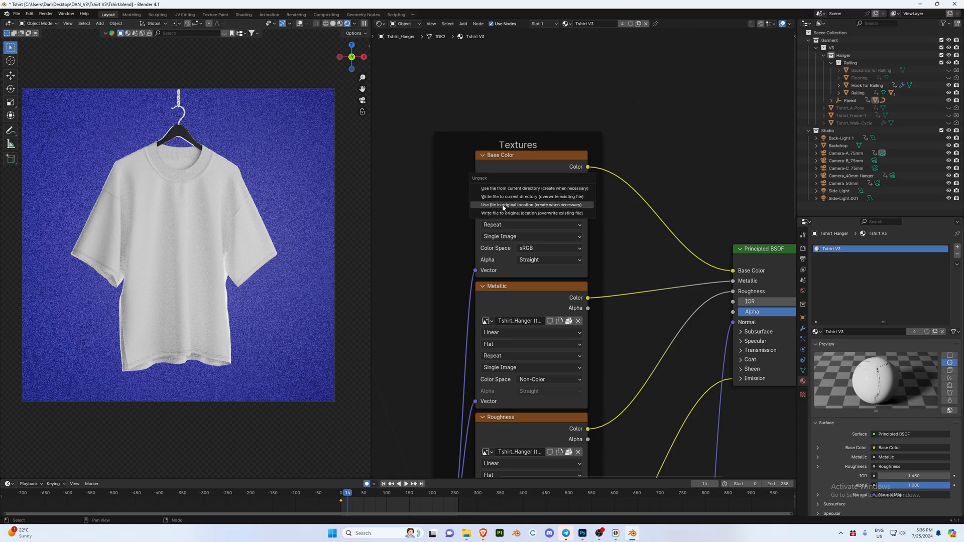
mouse_move(547, 209)
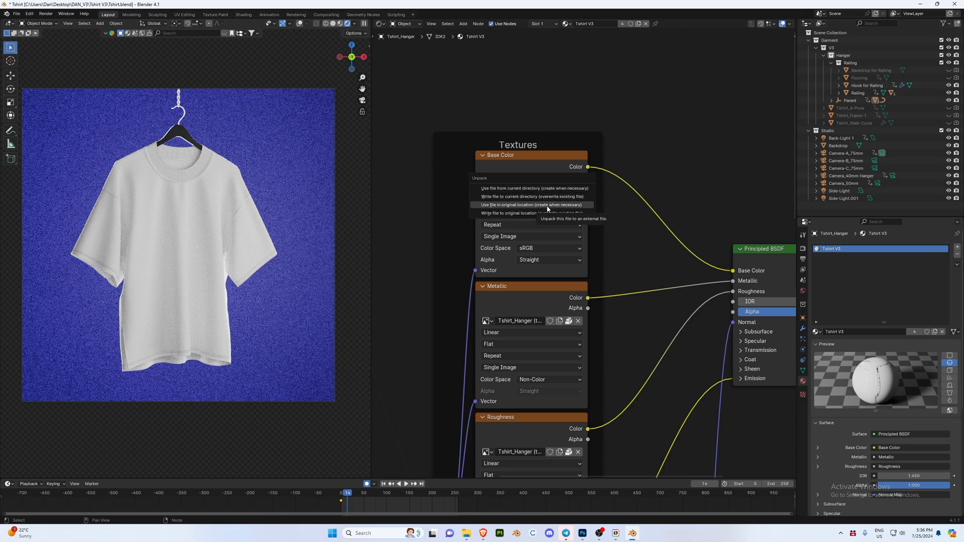
click(532, 205)
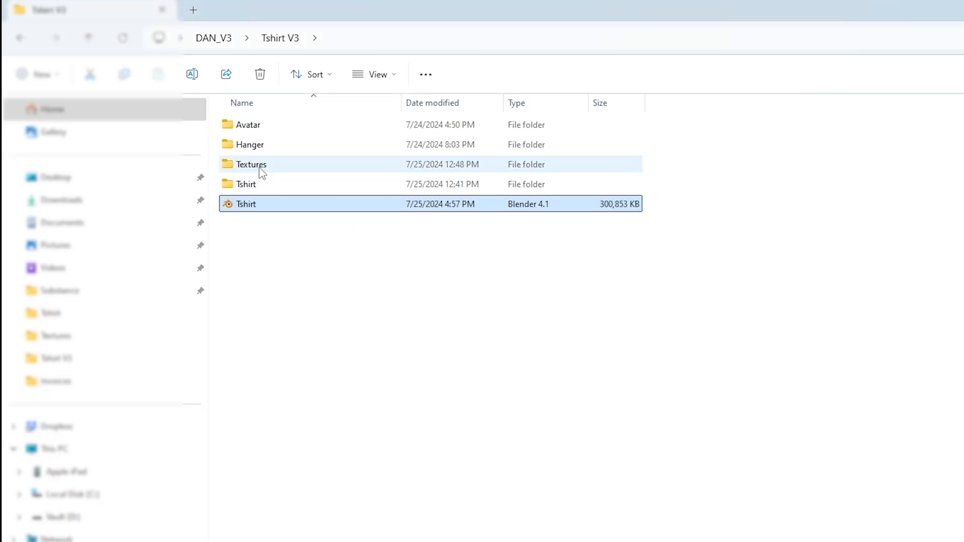
- Open Tshirt_Design from the Textures folder in Photoshop
double_click(251, 164)
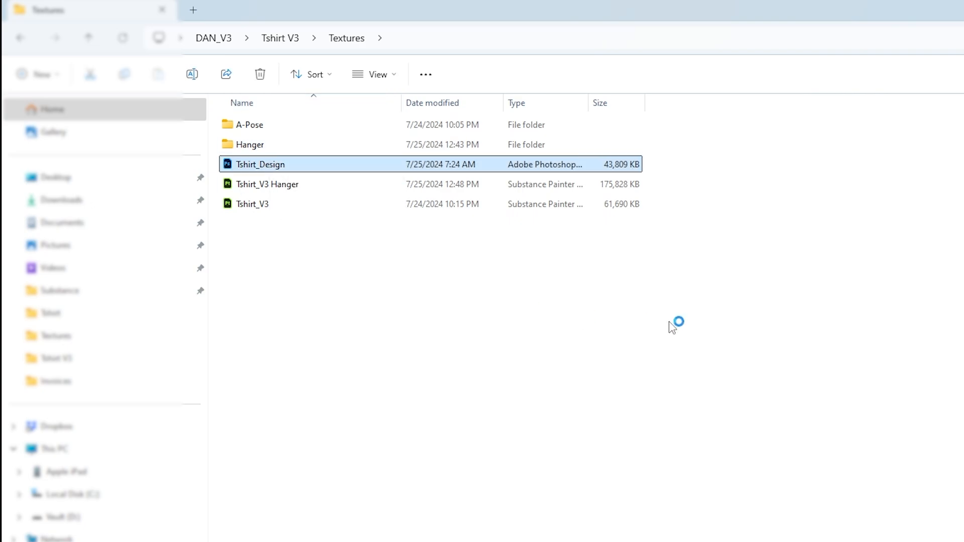
double_click(259, 164)
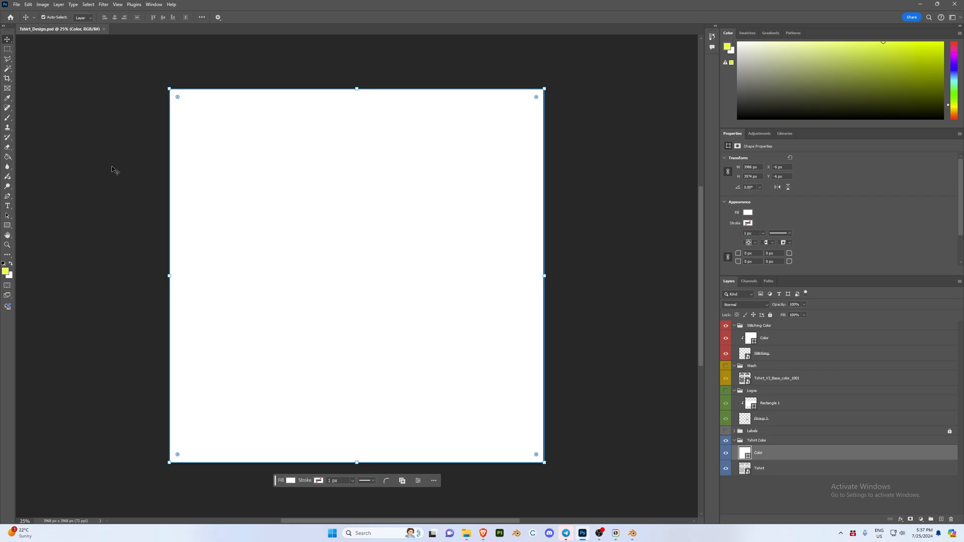
mouse_move(687, 380)
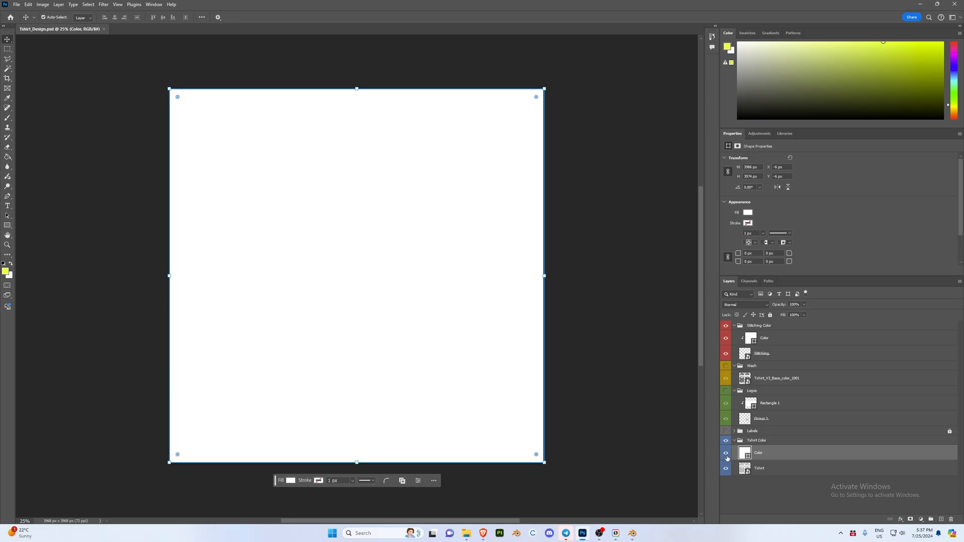
- Hide the white Color fill layer and show the Labels group over the pattern pieces
click(777, 379)
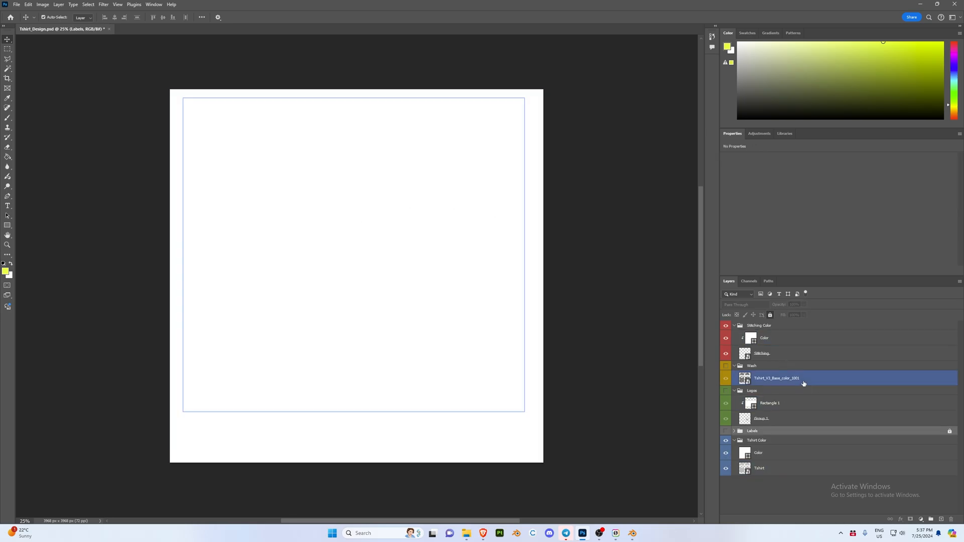
click(760, 453)
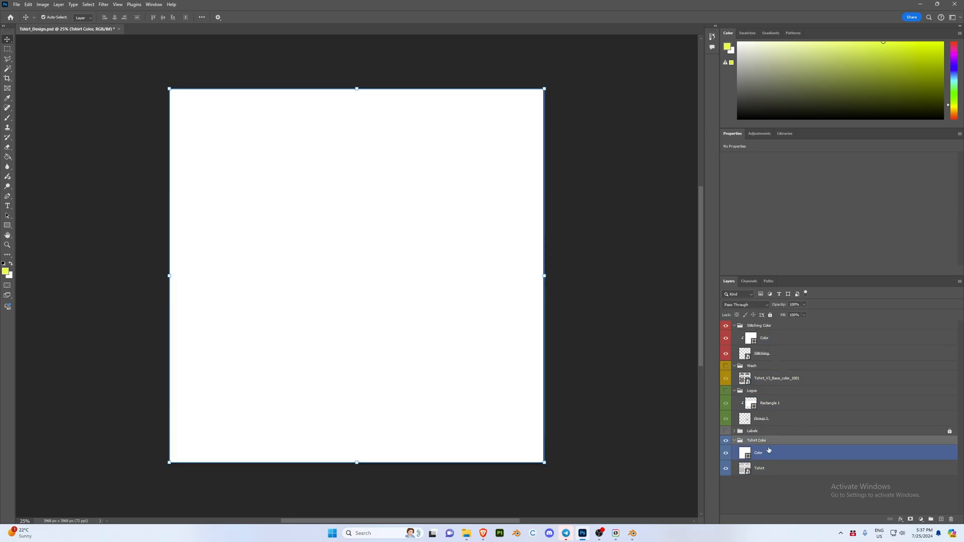
click(726, 453)
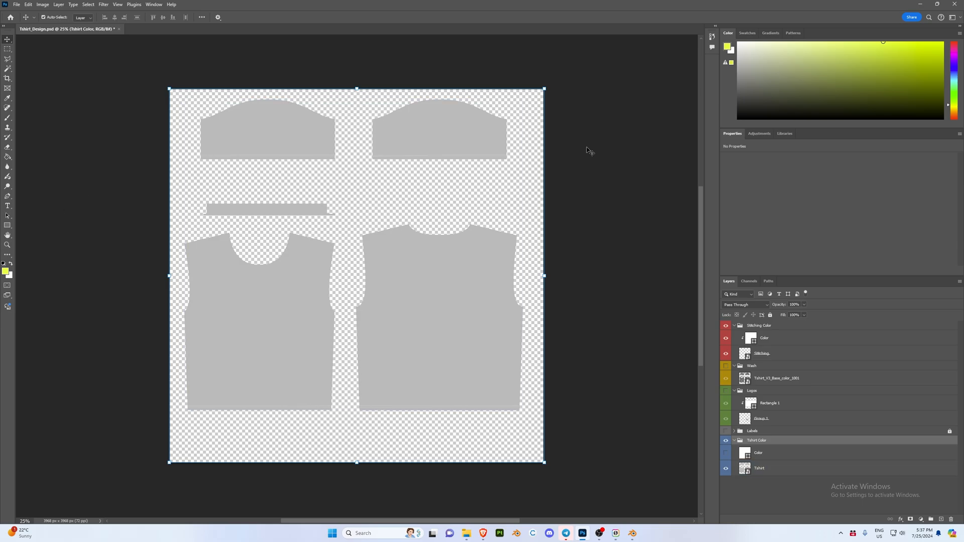
mouse_move(512, 131)
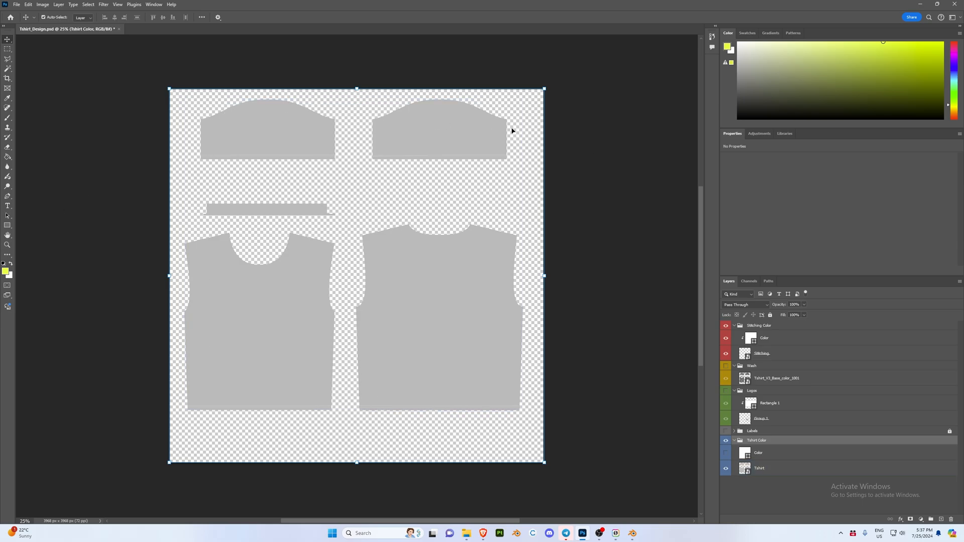
mouse_move(584, 250)
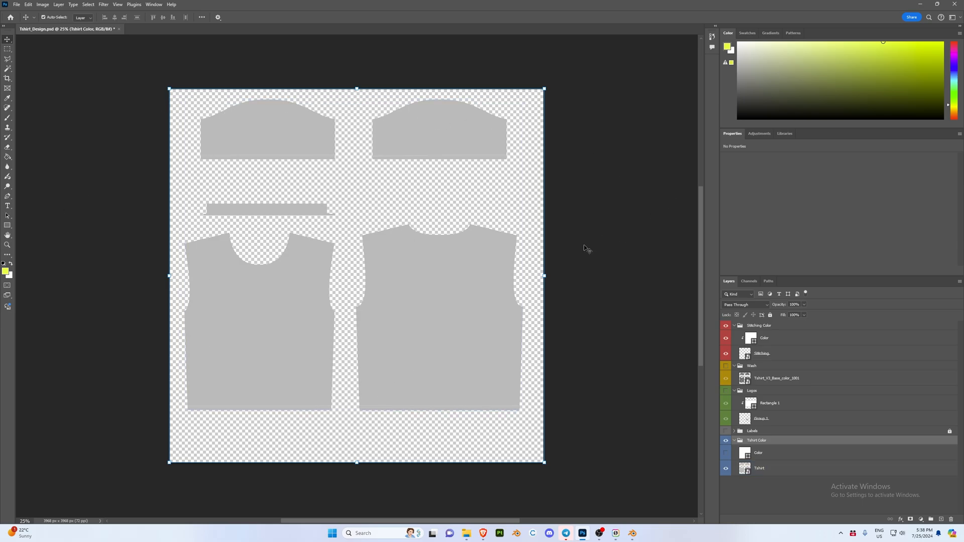
click(753, 431)
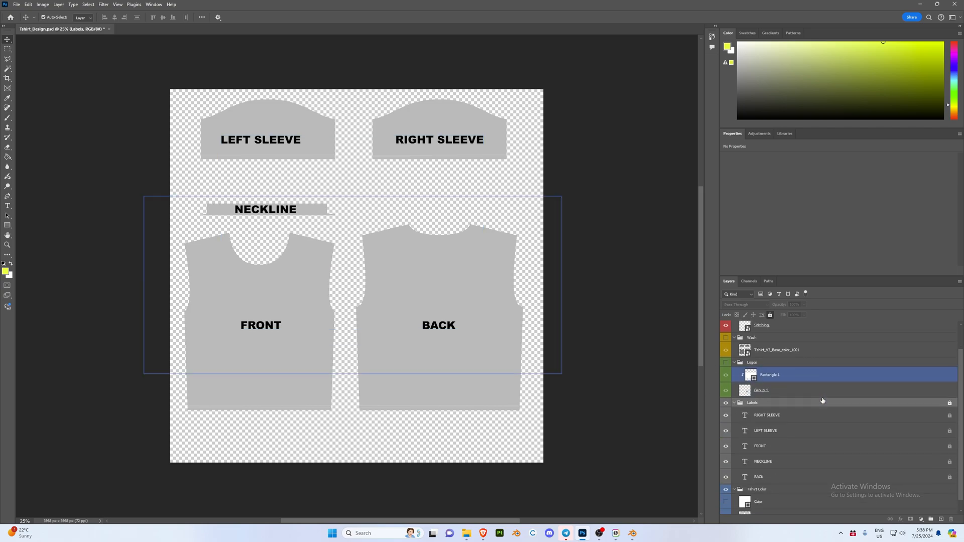
- Save the updated Tshirt_Design file
click(16, 4)
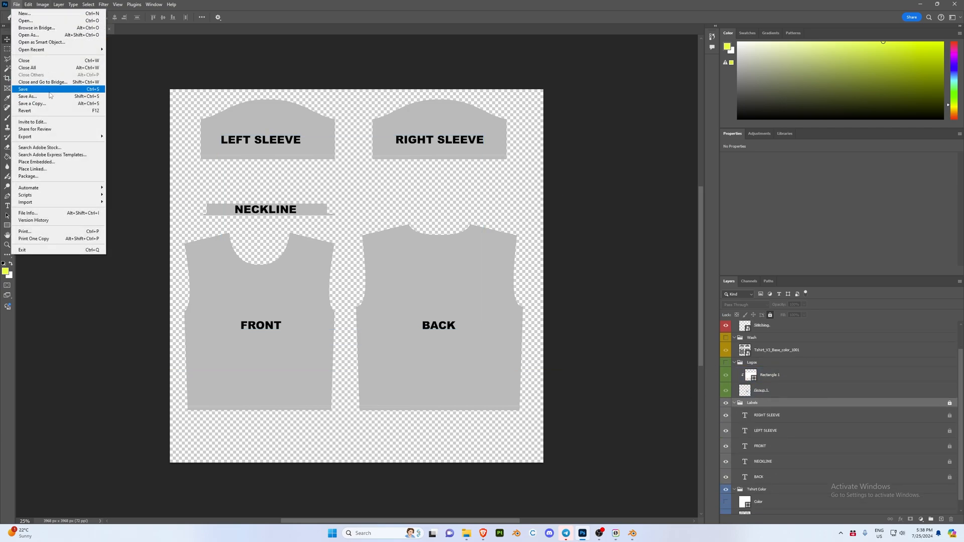
click(631, 534)
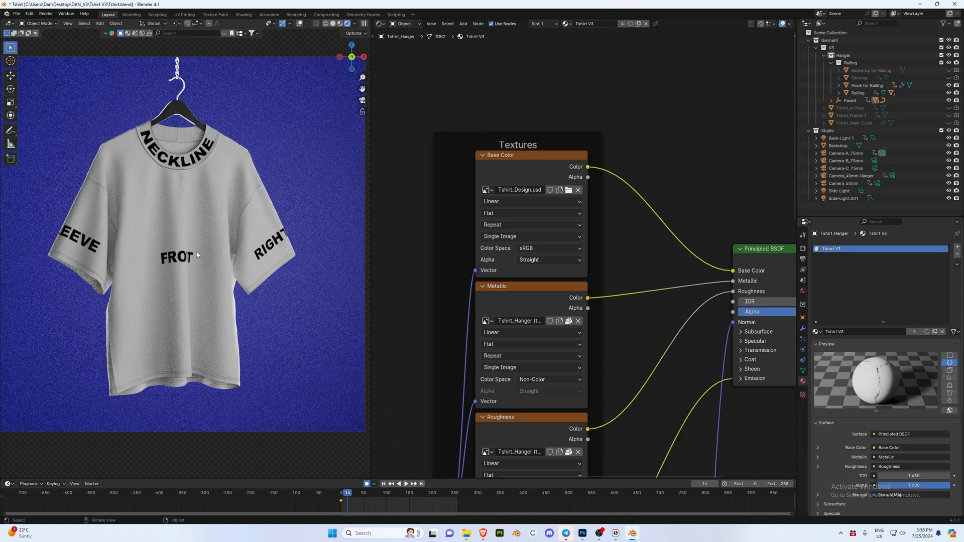
- Play and pause the animation to check the BACK and sleeve labels on the shirt
click(414, 484)
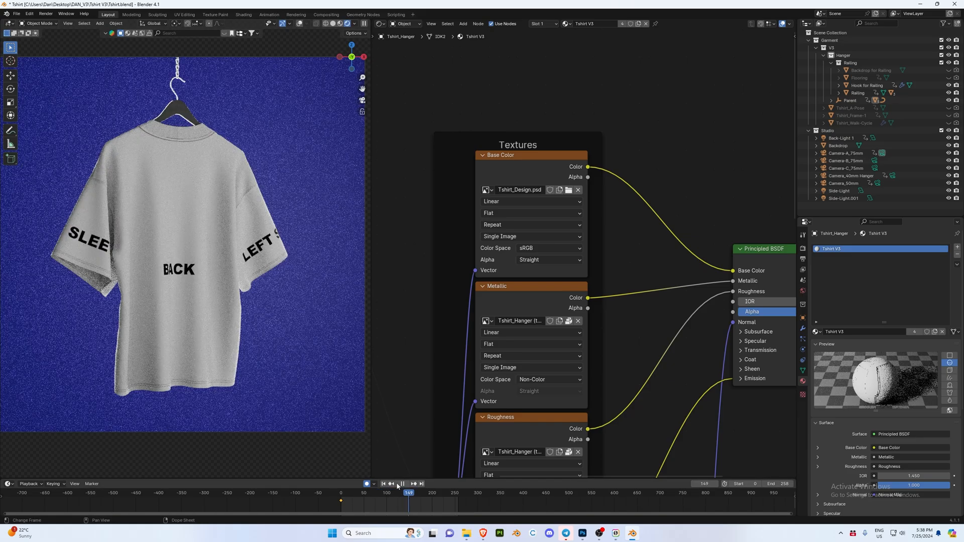
click(403, 484)
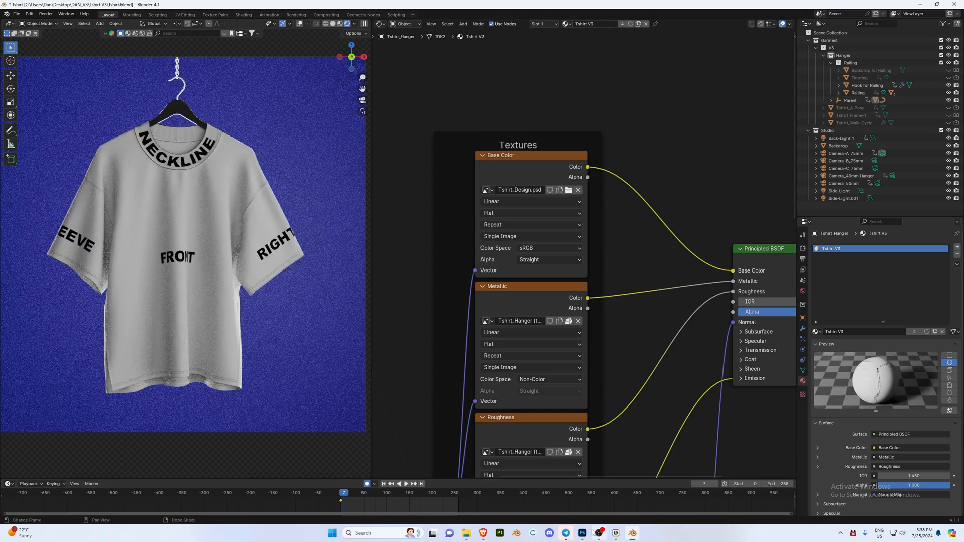
- In the texture PSD, hide the placement Labels group and show the Logos group
click(582, 533)
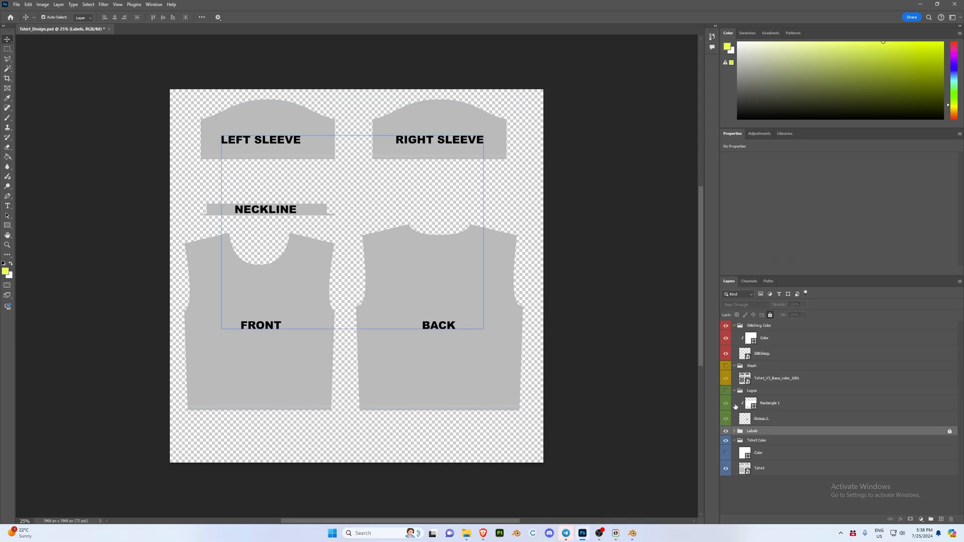
click(736, 431)
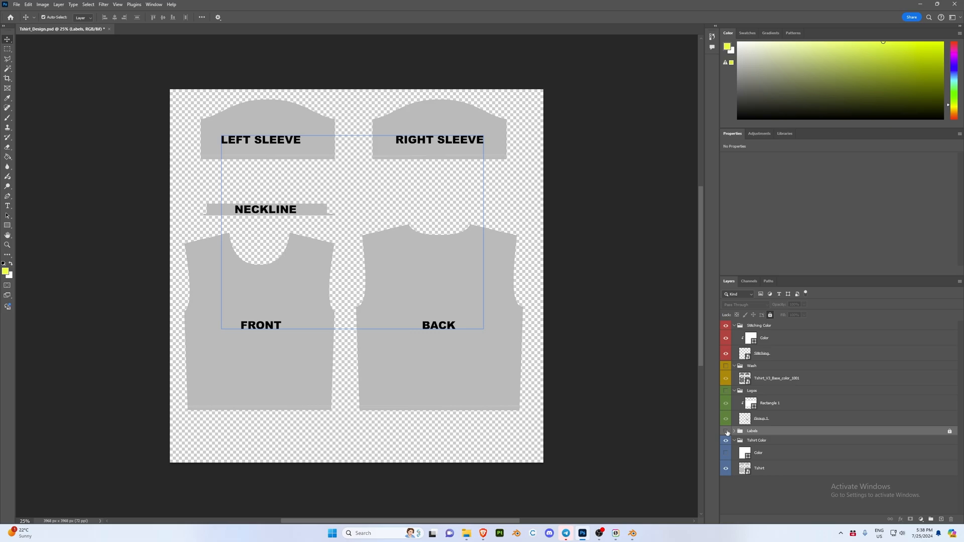
click(726, 432)
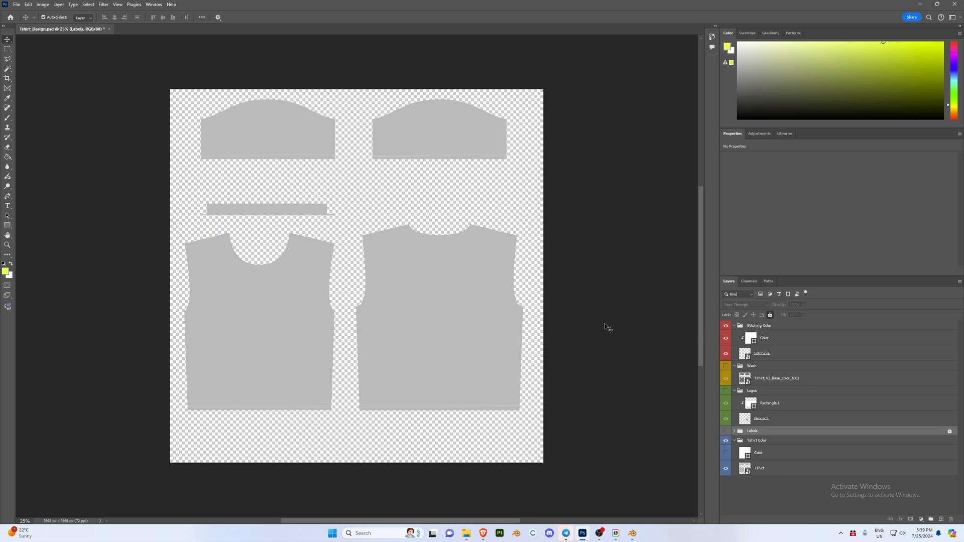
click(752, 391)
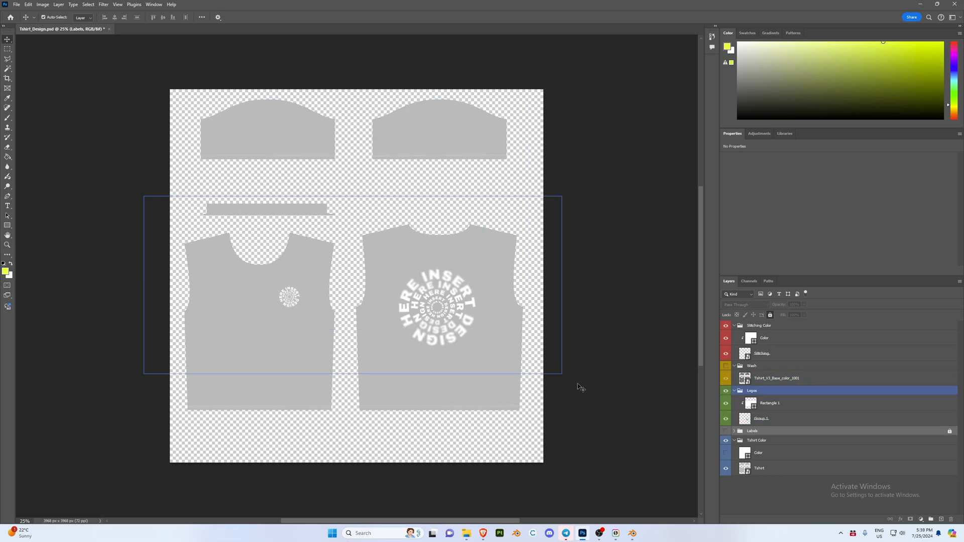
click(762, 419)
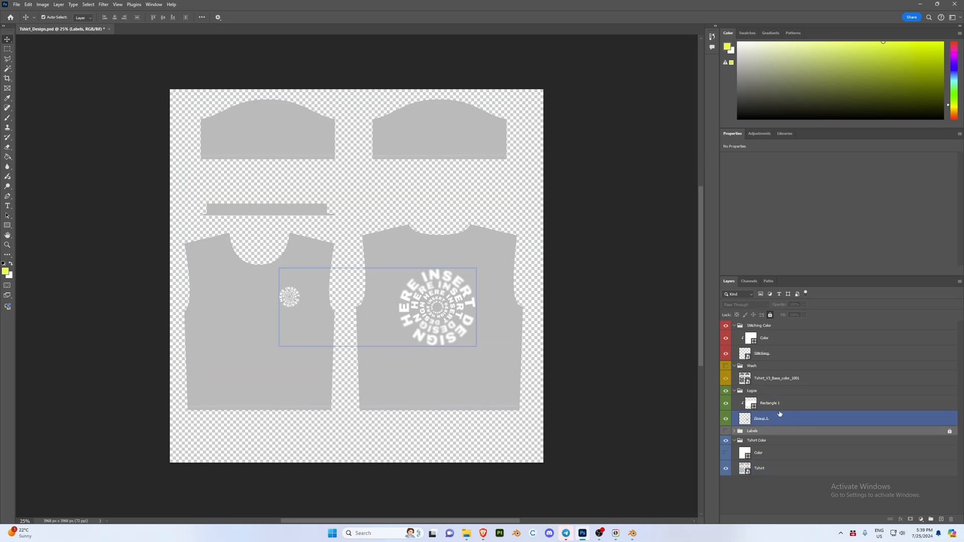
click(769, 403)
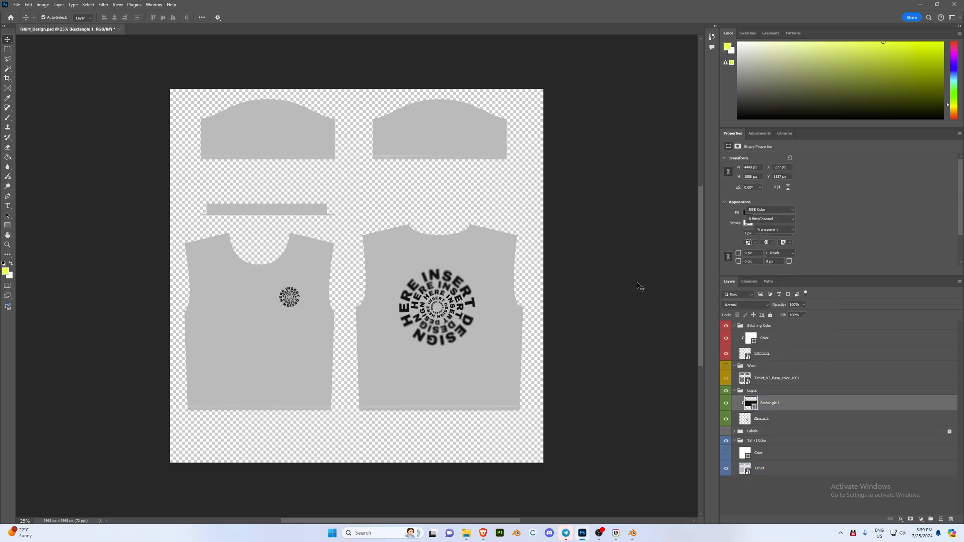
- Make the T-shirt base colour fill black and enable the Wash texture over it
click(757, 440)
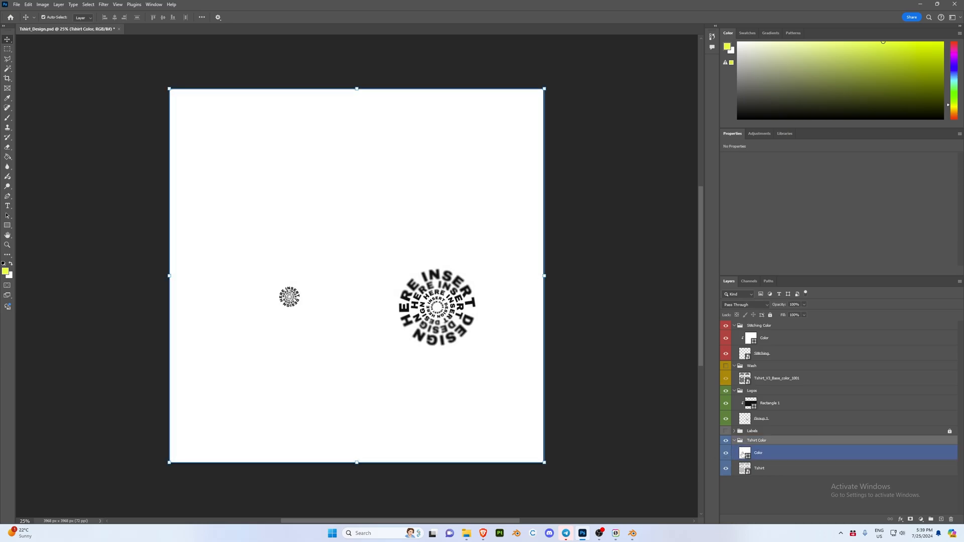
click(760, 453)
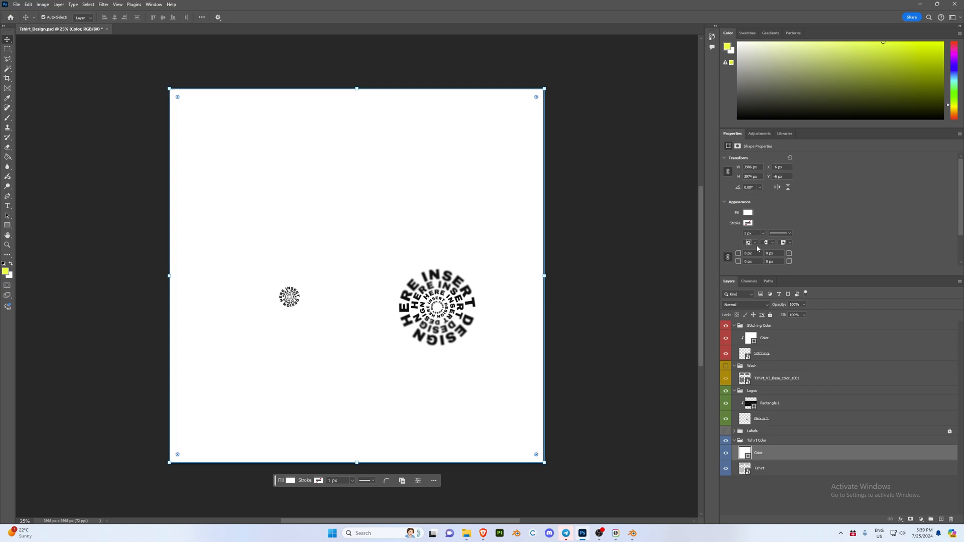
click(749, 212)
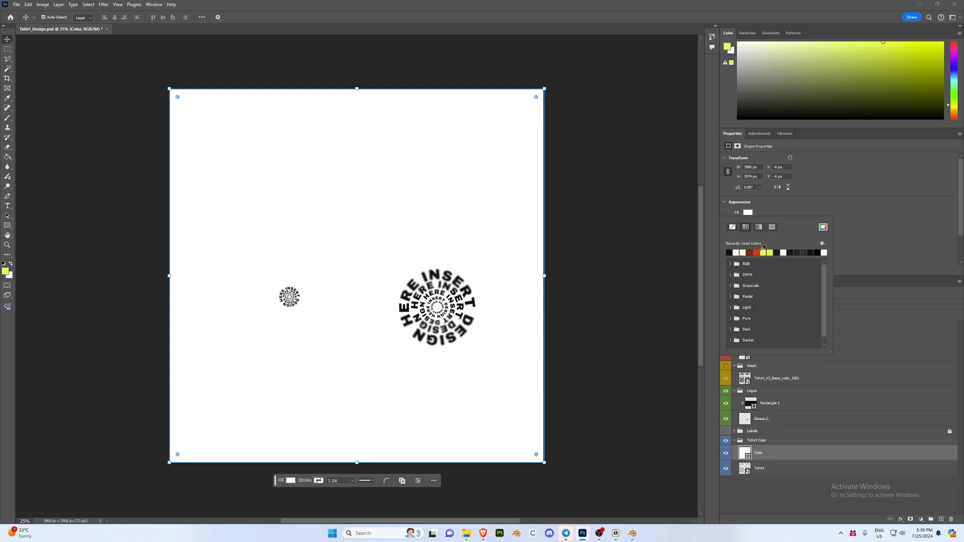
click(761, 353)
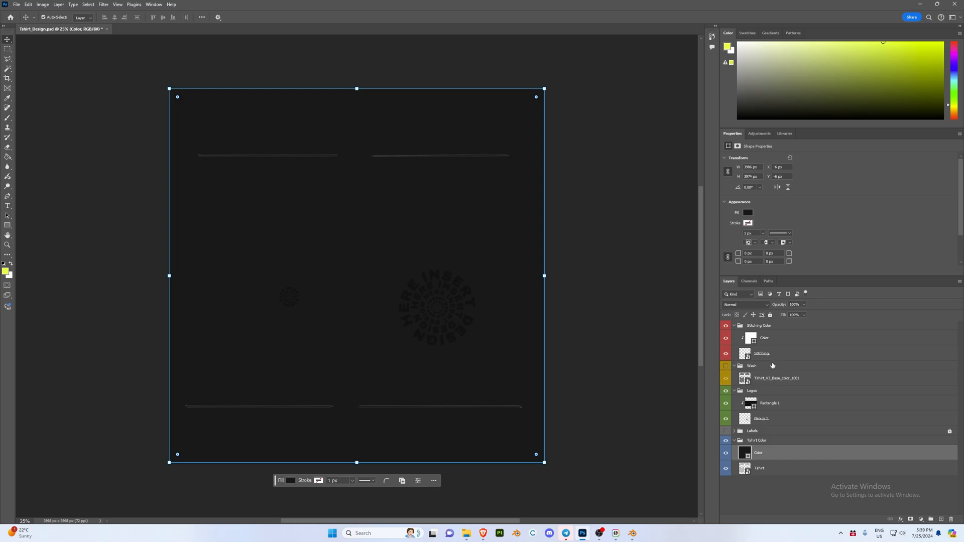
click(776, 379)
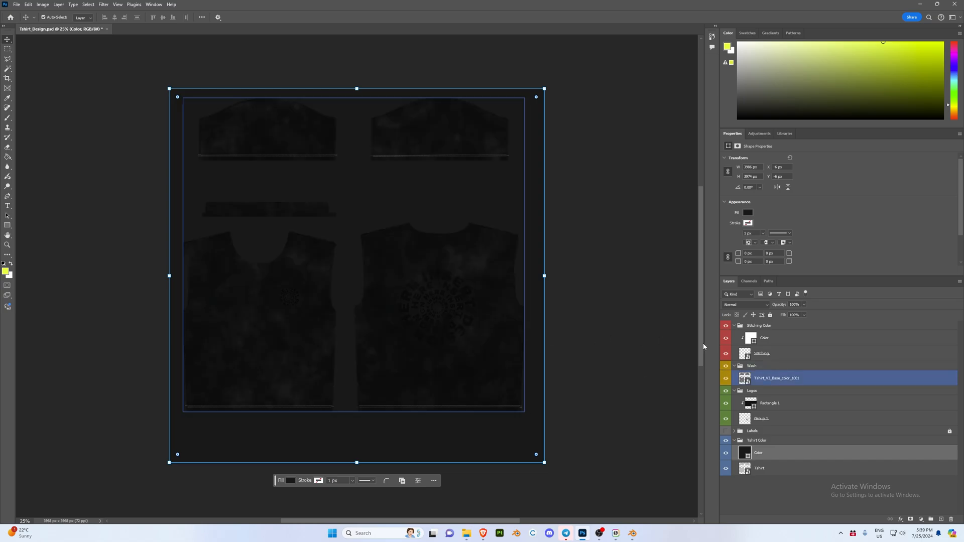
- Set the logo fill to white and the Stitching Color to yellow
click(771, 403)
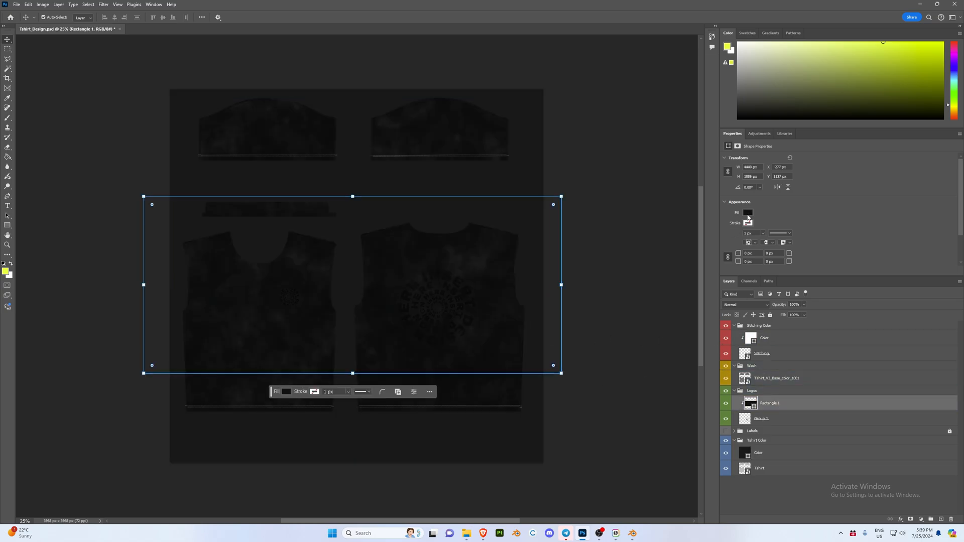
click(748, 212)
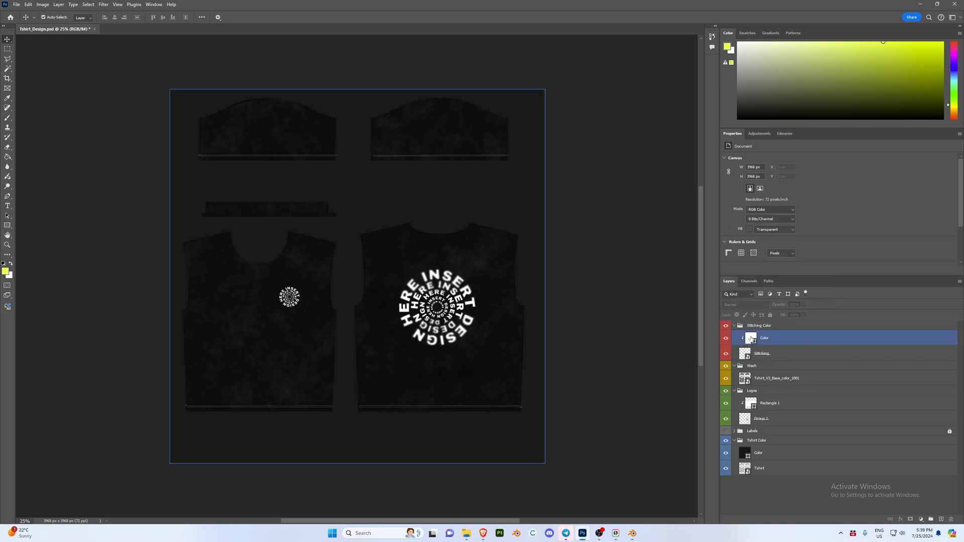
click(760, 326)
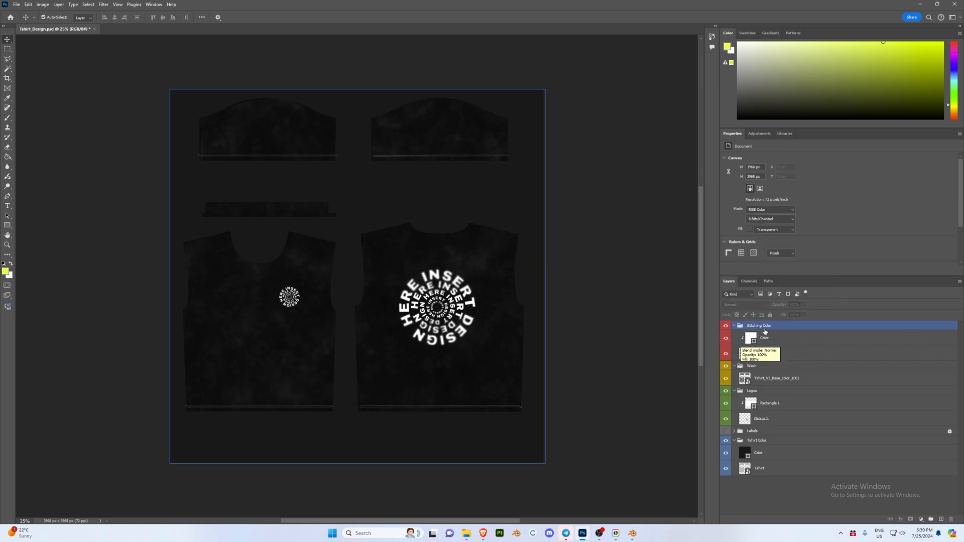
click(764, 337)
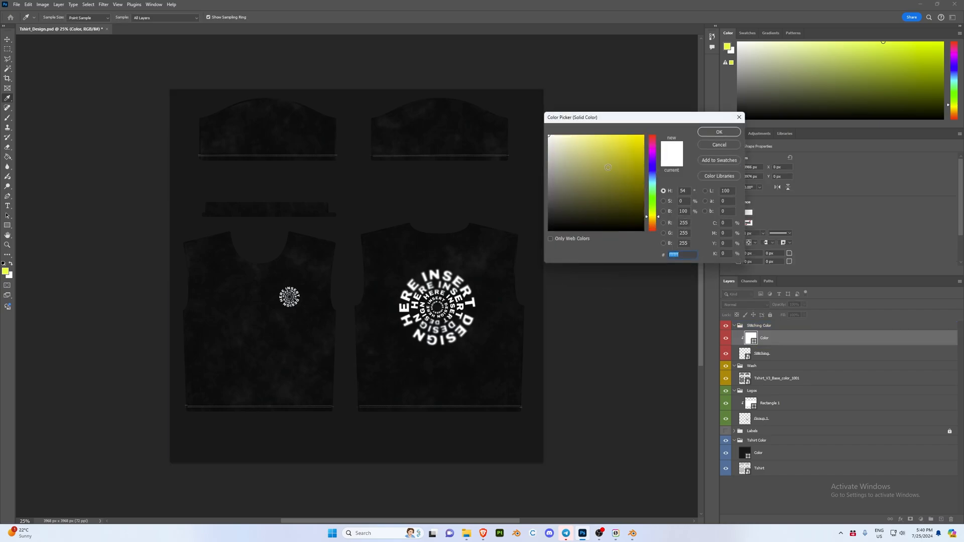
click(718, 131)
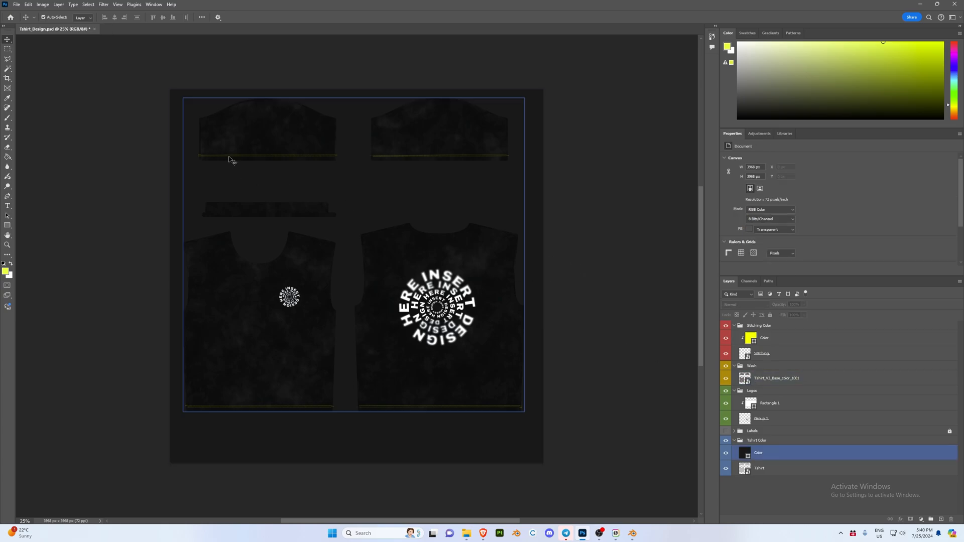
- Toggle the wash texture off and back on, then return to the 3D scene
click(725, 379)
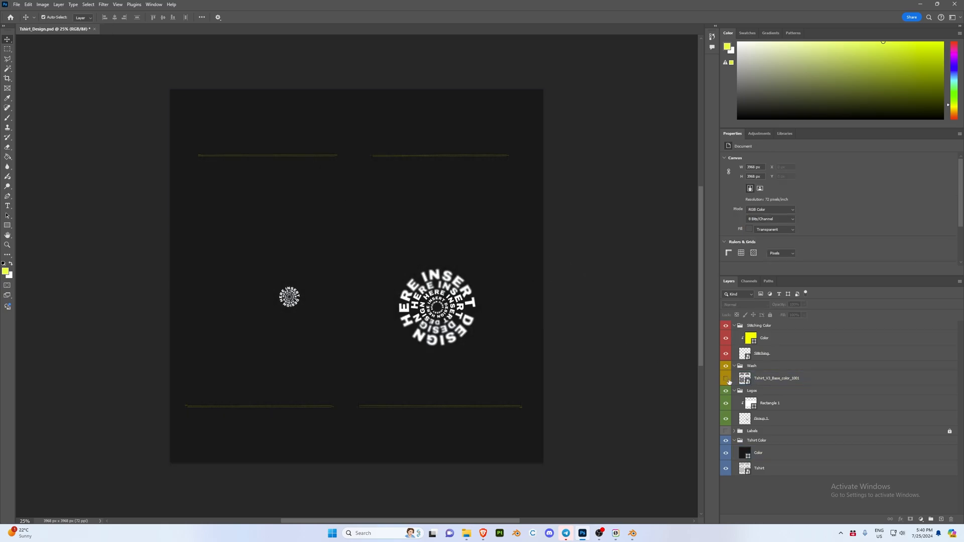
click(16, 4)
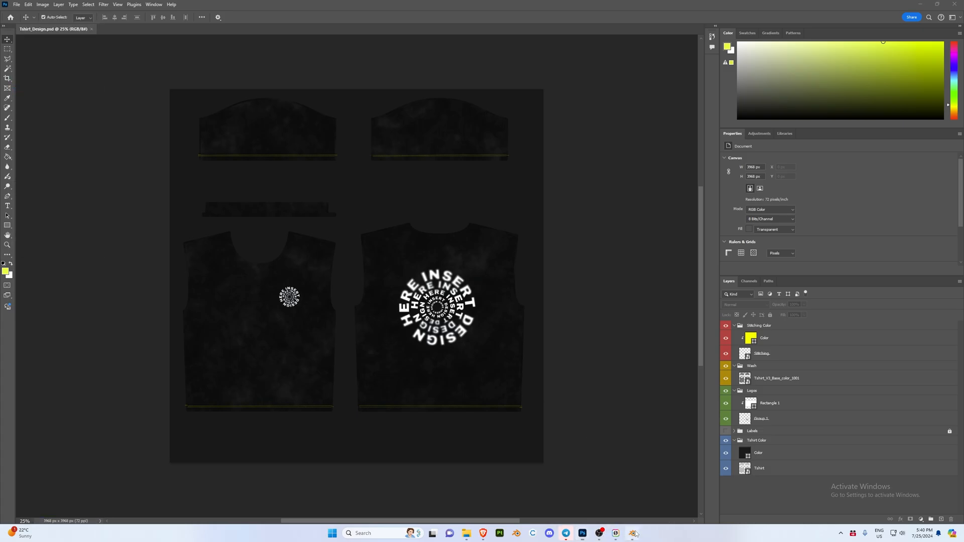
click(632, 533)
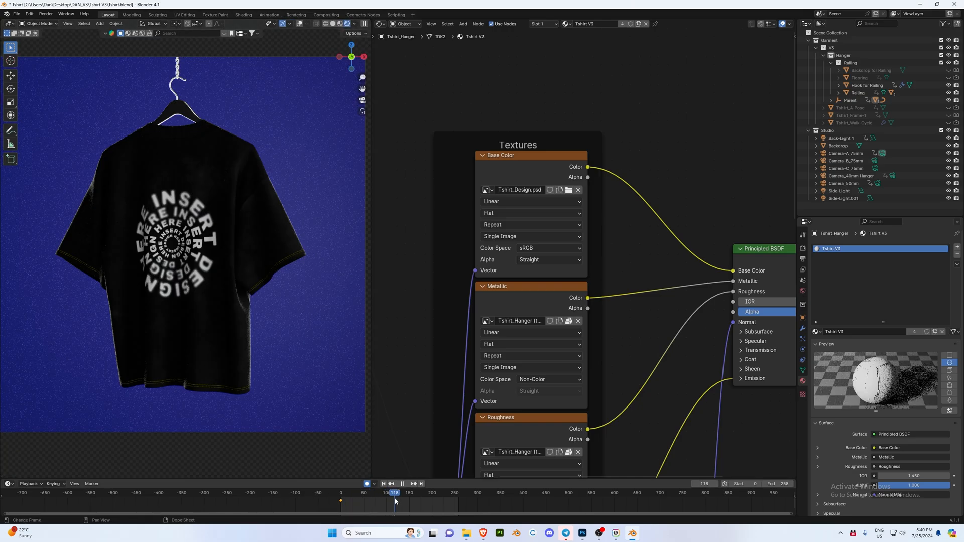
- View the black shirt from another angle to check the logo and yellow stitching
click(838, 146)
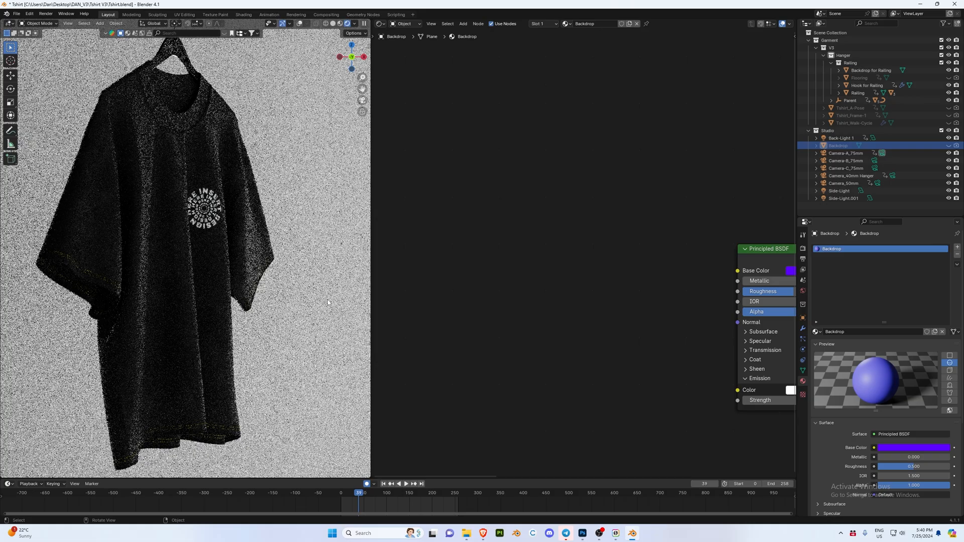
- Change the Stitching Color fill from yellow to white and check it in the 3D scene
click(581, 534)
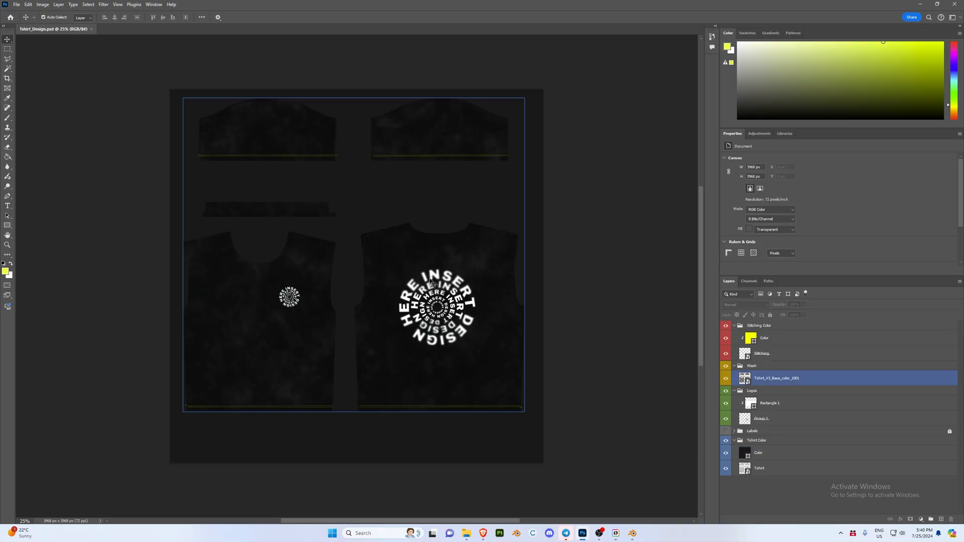
double_click(751, 337)
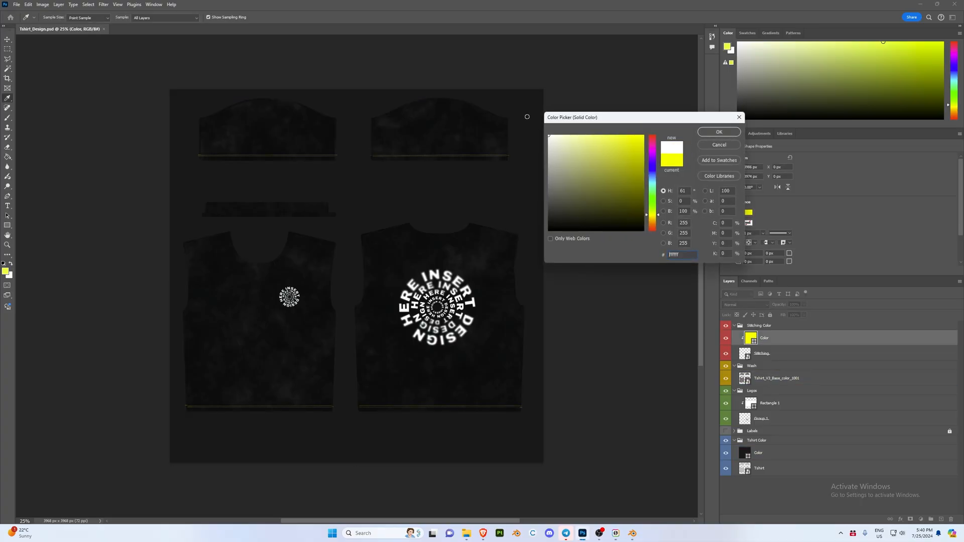
click(719, 131)
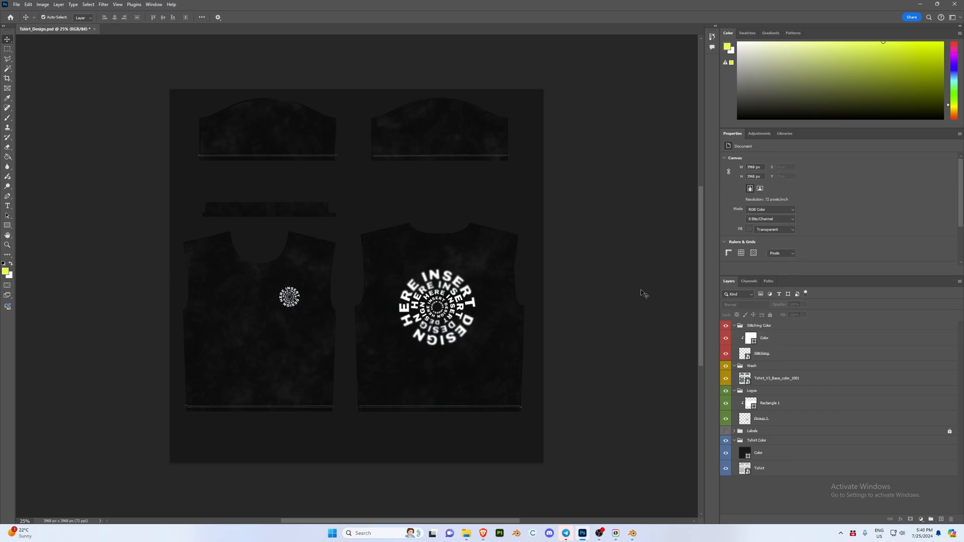
click(616, 534)
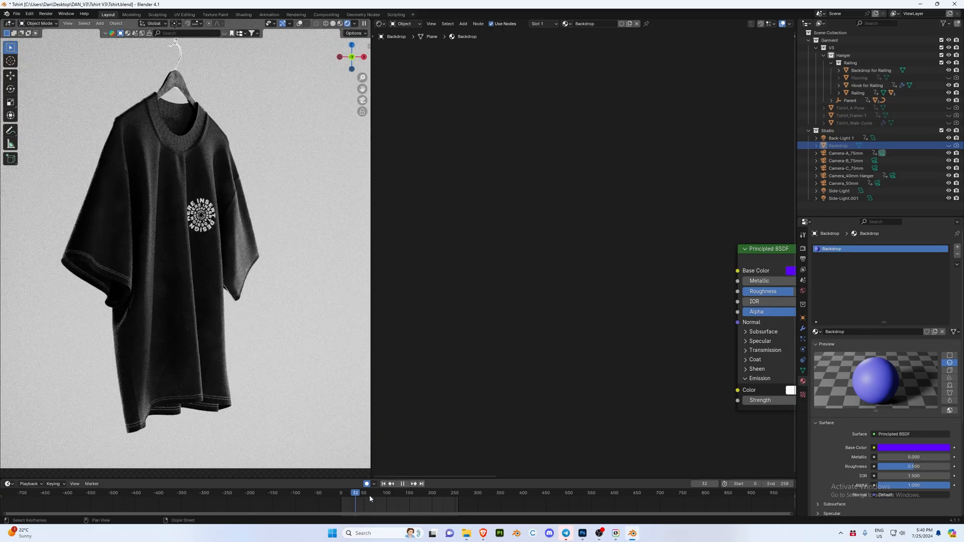
- Hide the Hanger and Backdrop in the Outliner, then play and stop the shirt animation
click(825, 54)
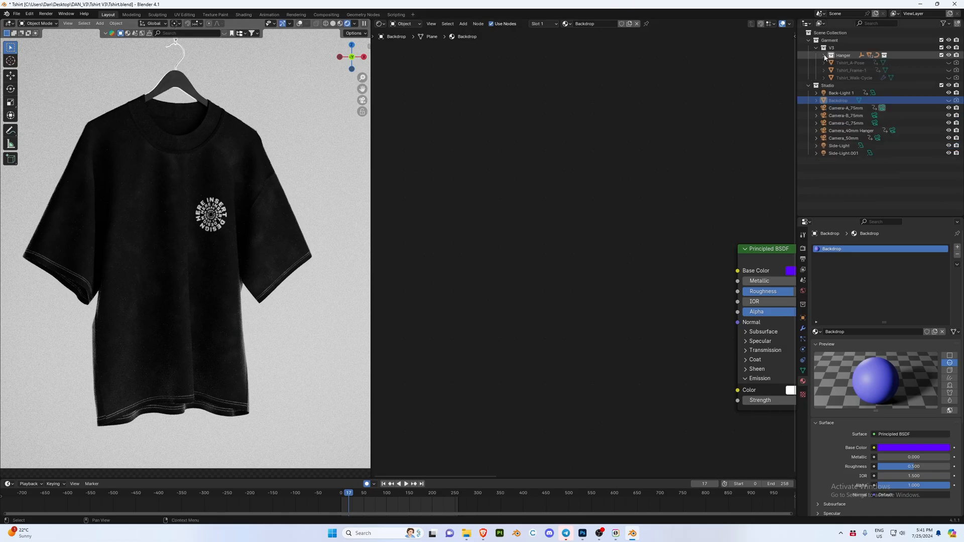
click(949, 55)
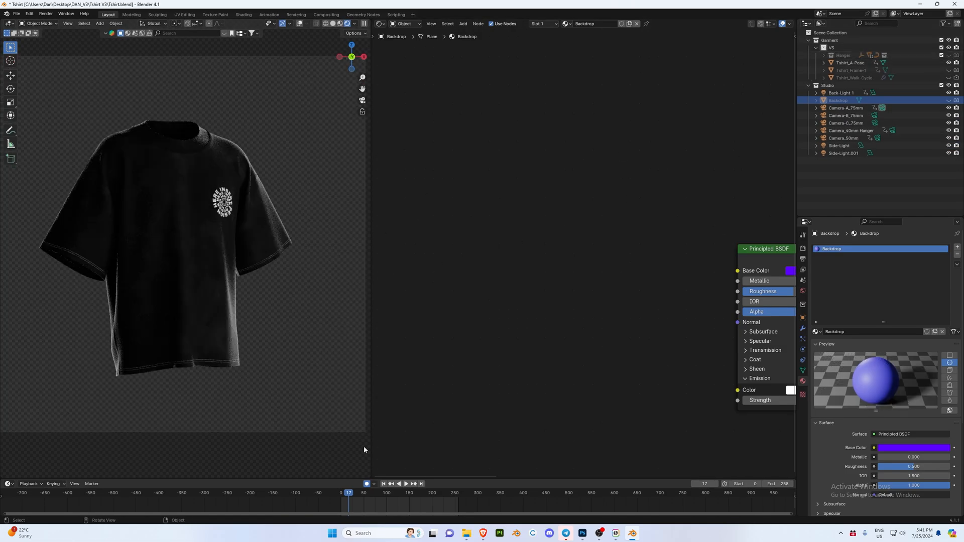
click(398, 485)
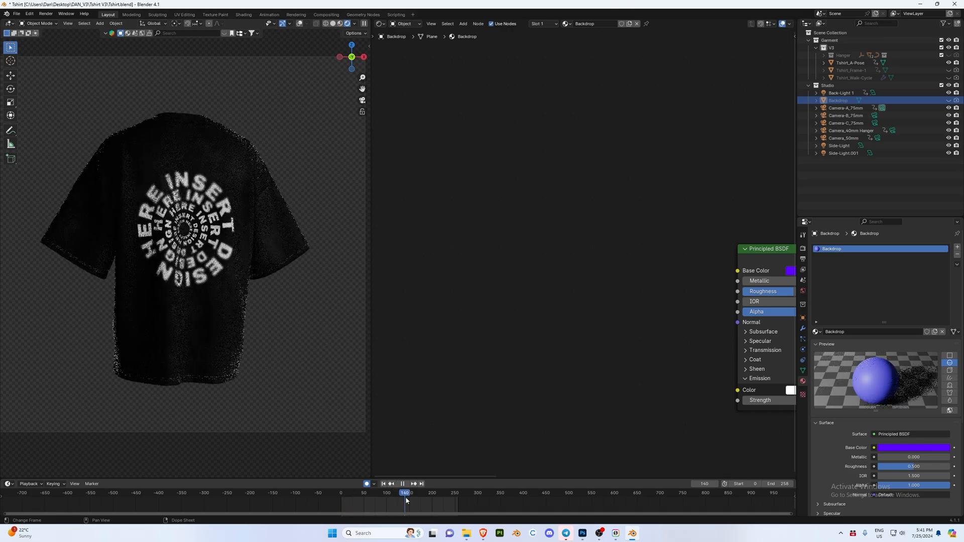
click(405, 492)
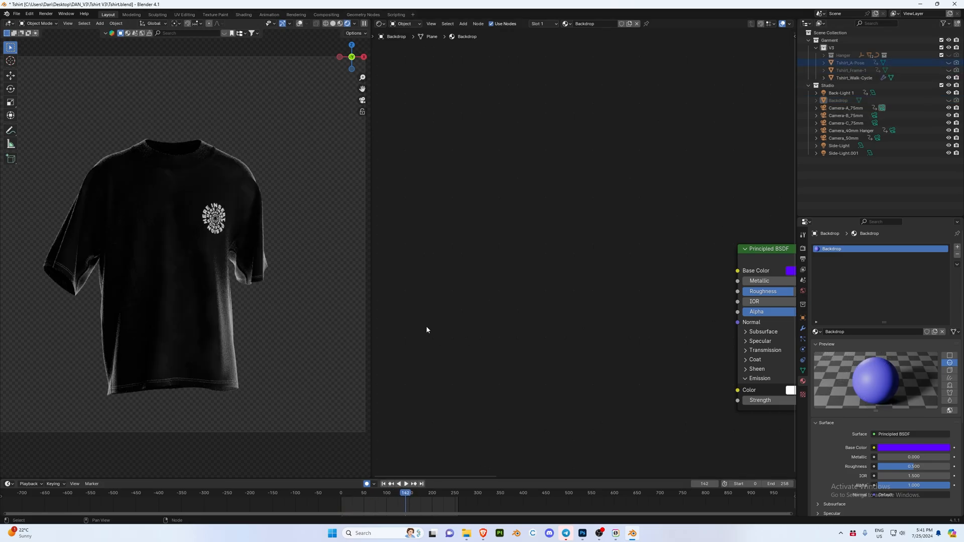
click(405, 484)
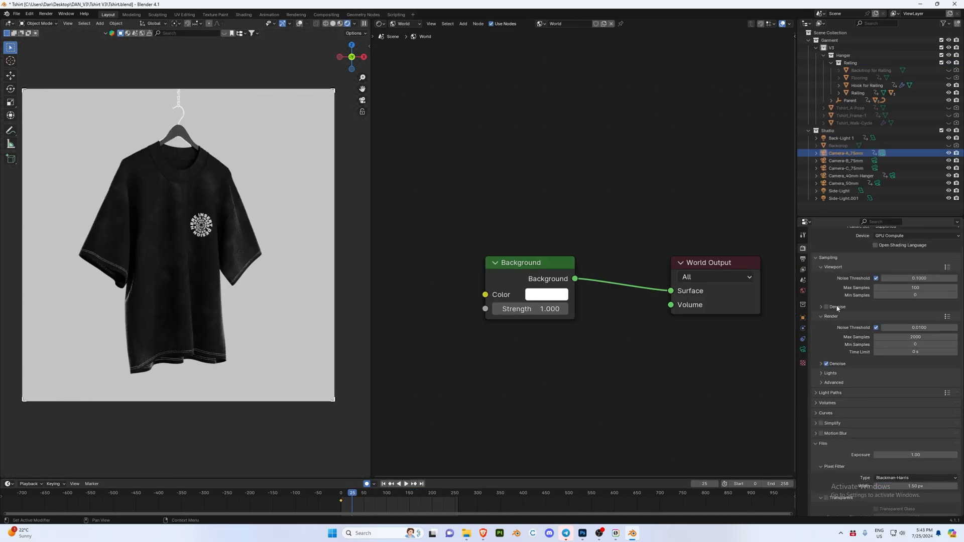
- Keep the render device on GPU Compute and set Render Max Samples to 300
scroll(up, 3)
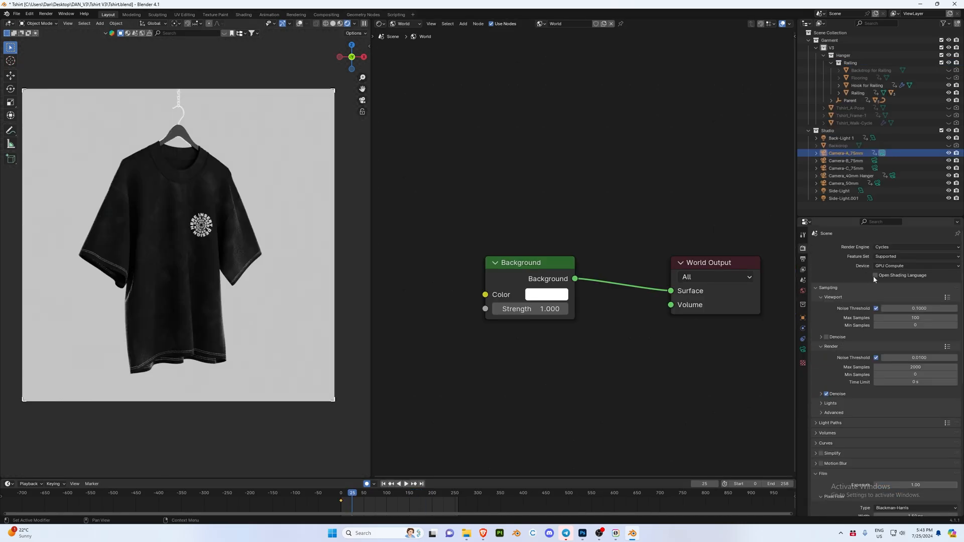
mouse_move(899, 265)
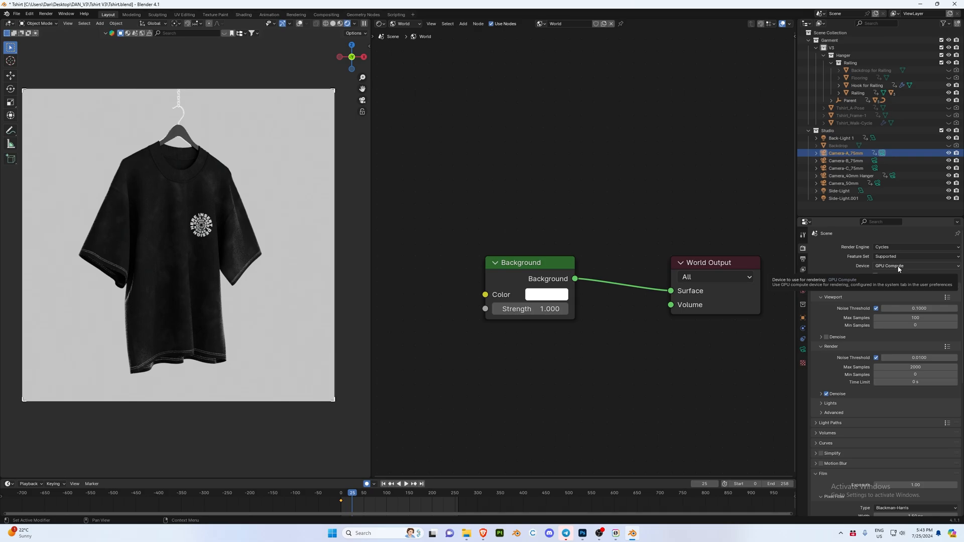
click(913, 265)
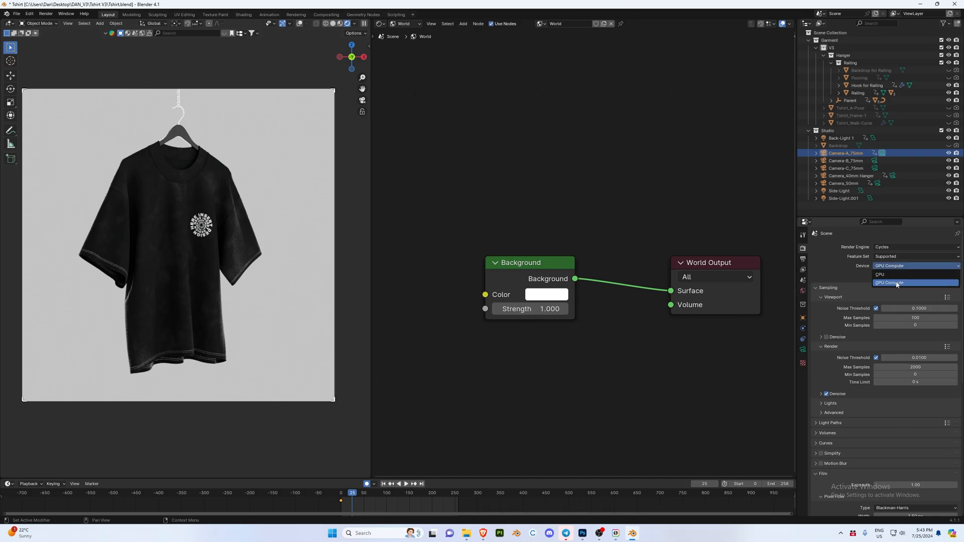
click(895, 283)
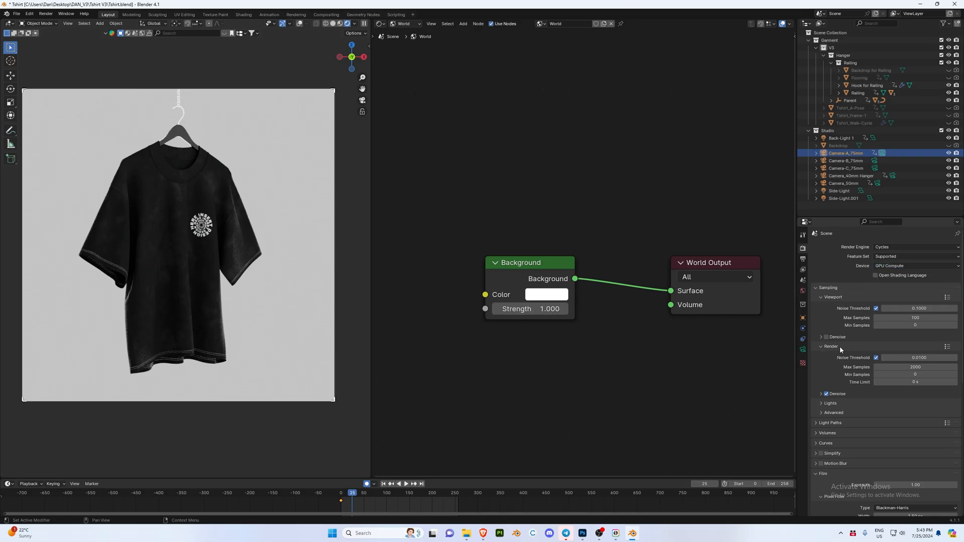
mouse_move(915, 367)
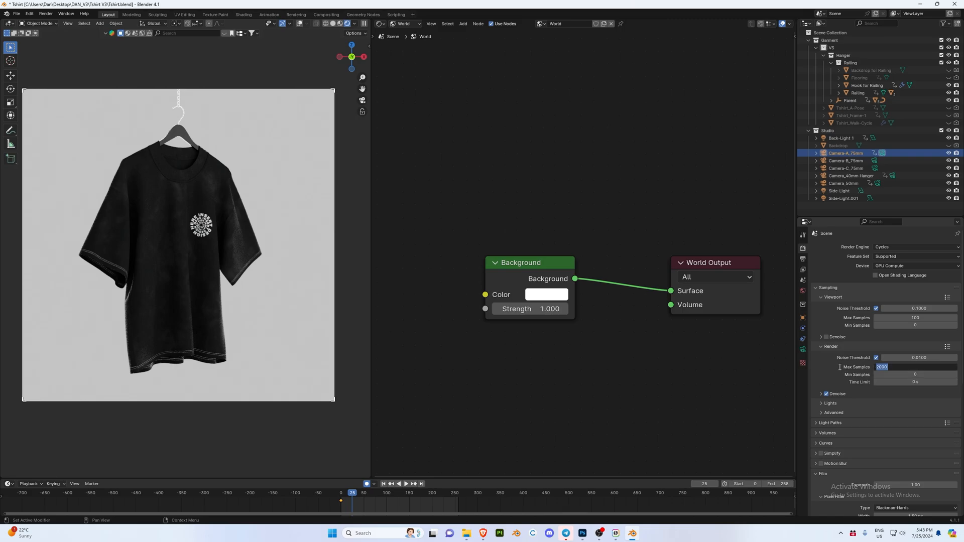
key(Return)
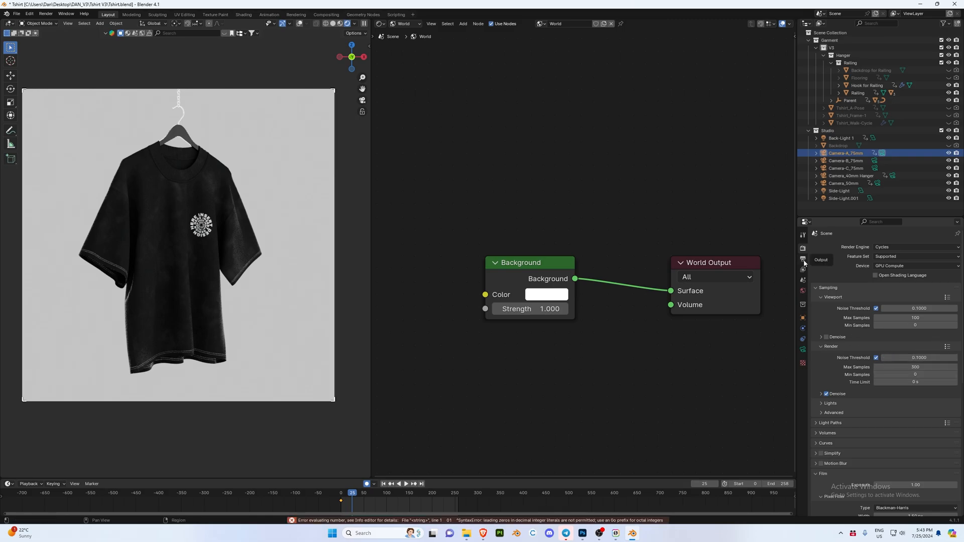
click(803, 259)
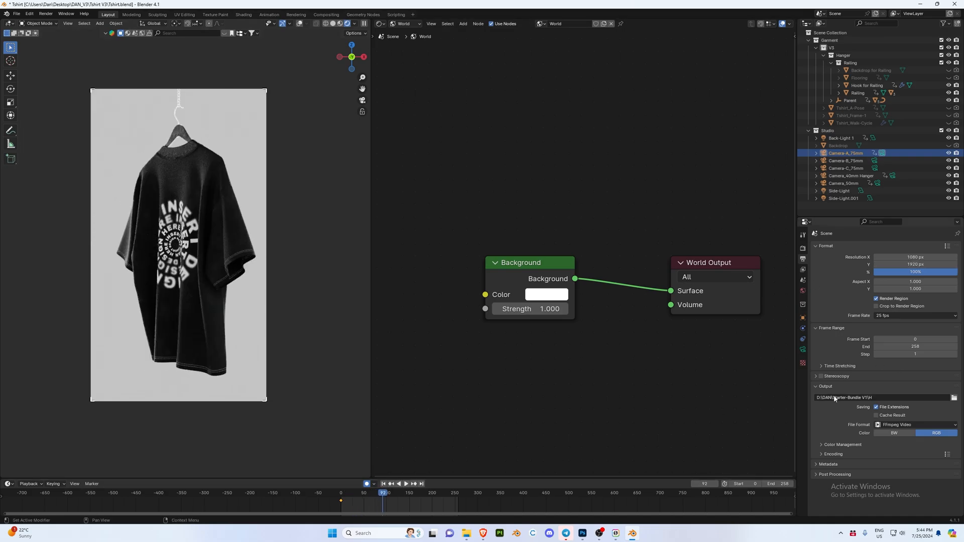
mouse_move(955, 398)
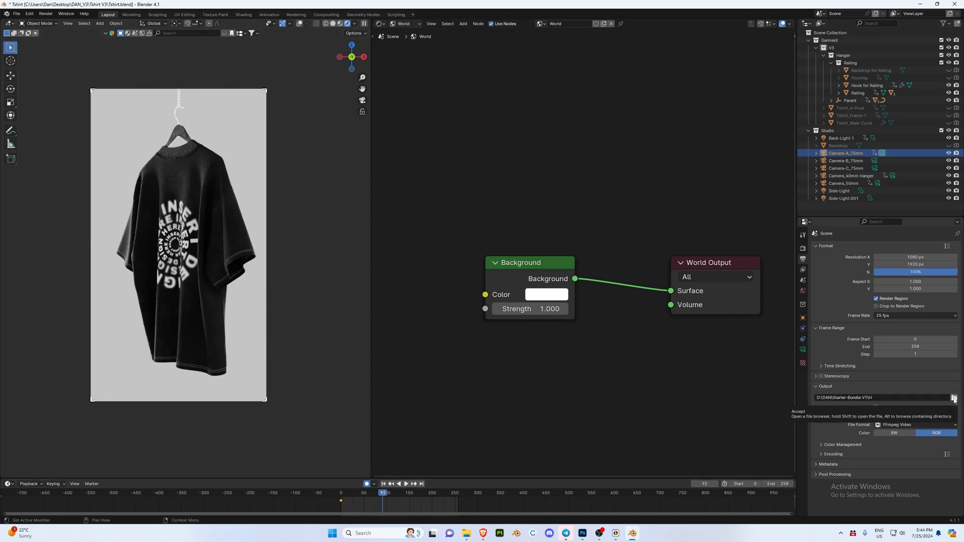
- Set the output path to the Desktop RENDERS folder with file prefix RENDER-TEST_
click(954, 398)
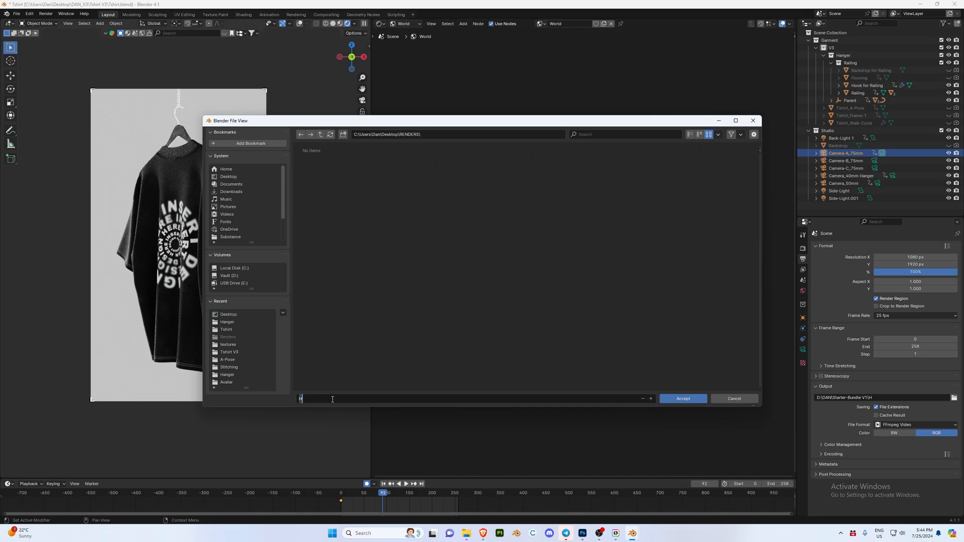
text(RENDER-TEST)
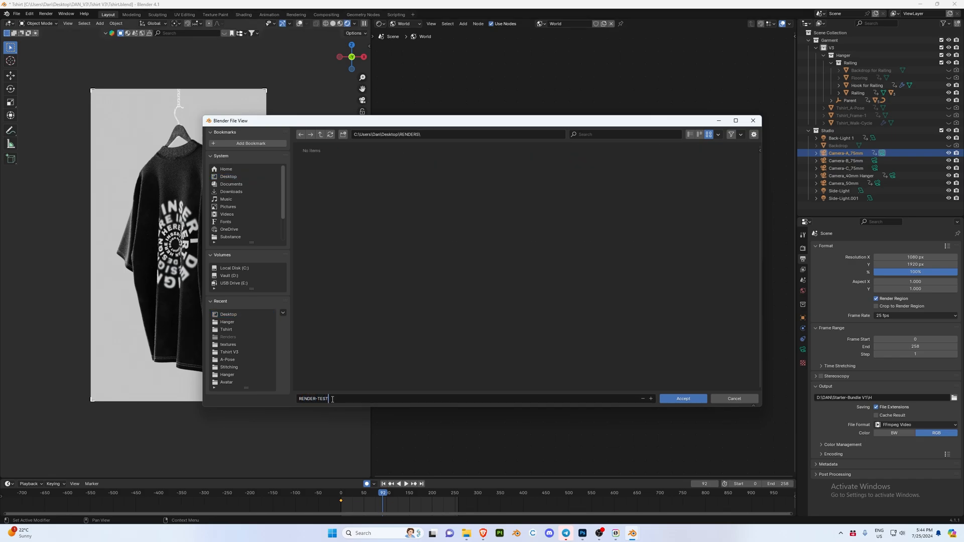
click(682, 399)
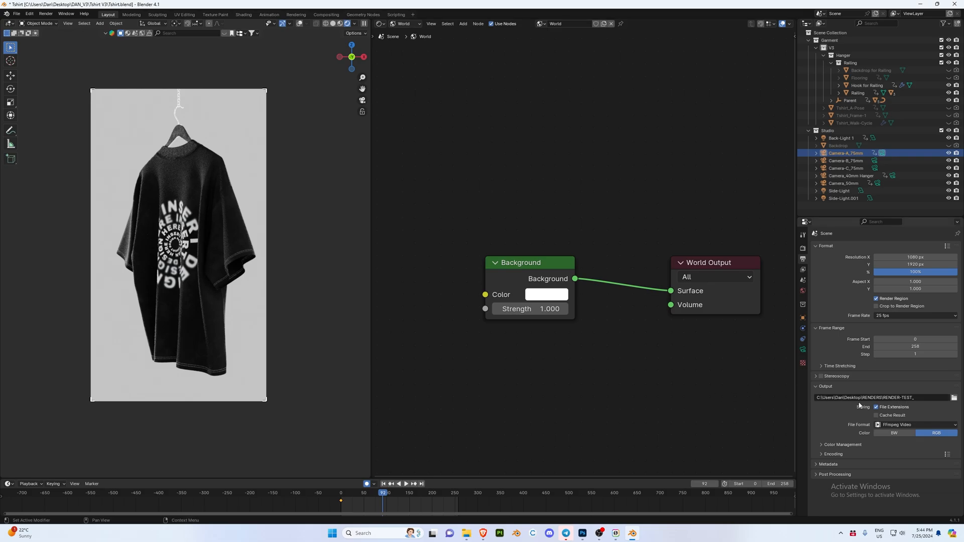
- Browse the file format and encoding preset lists, leaving FFmpeg Video chosen for now
click(914, 424)
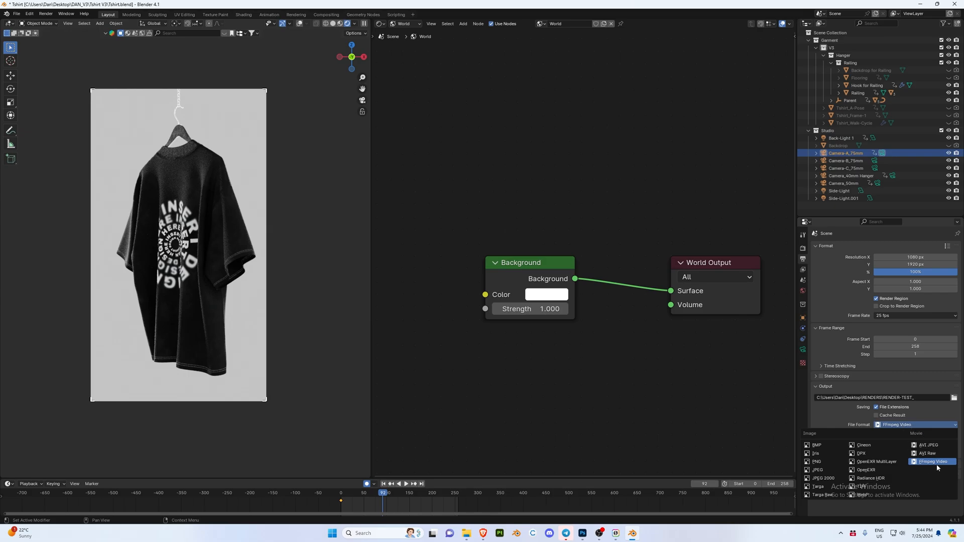
click(933, 461)
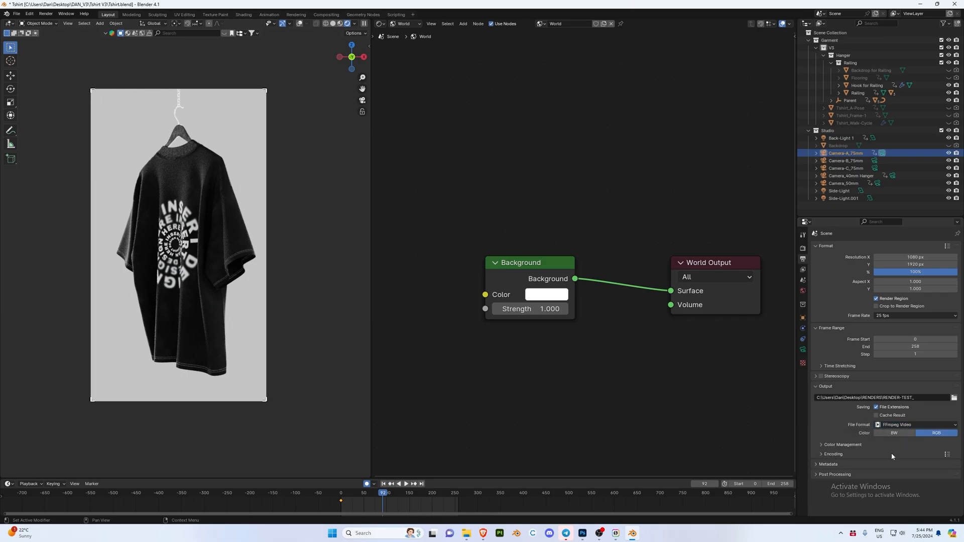
click(934, 424)
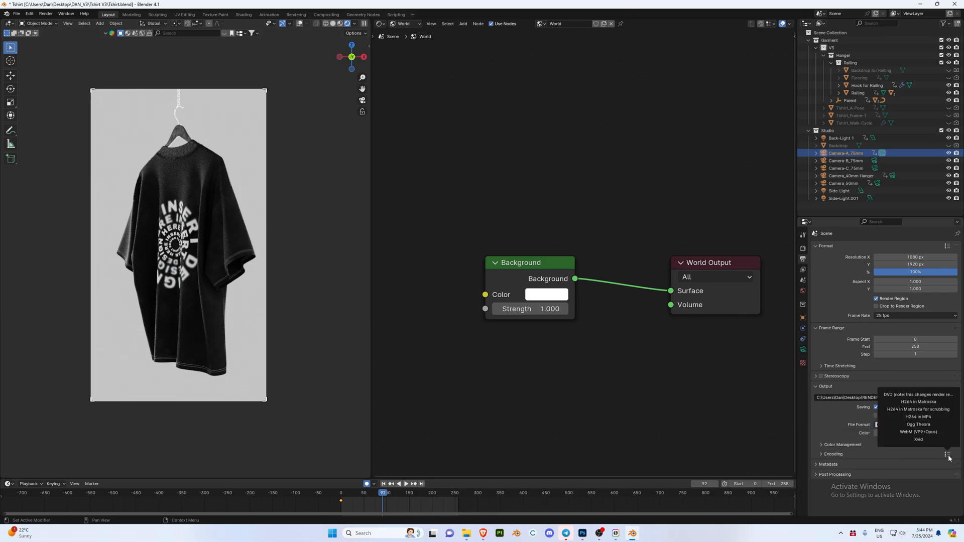
mouse_move(921, 417)
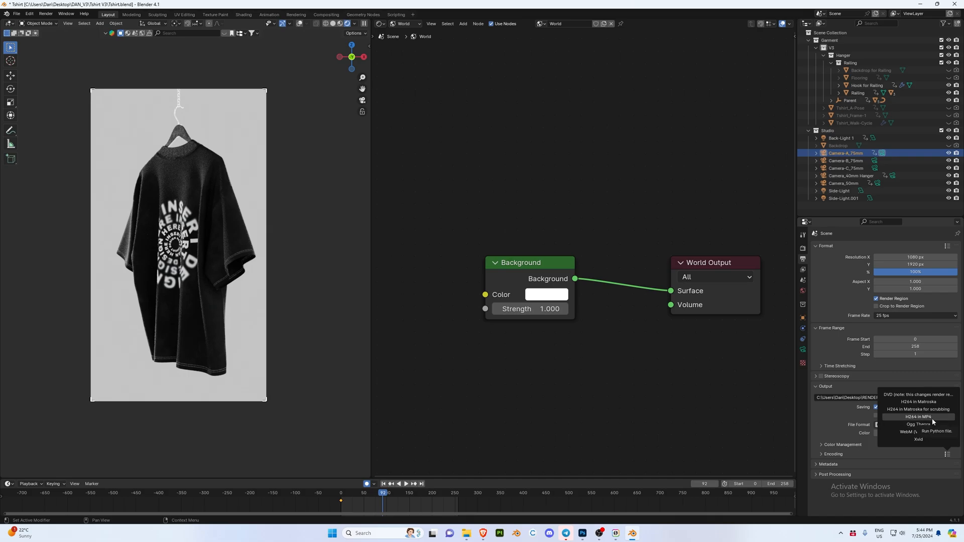
click(898, 424)
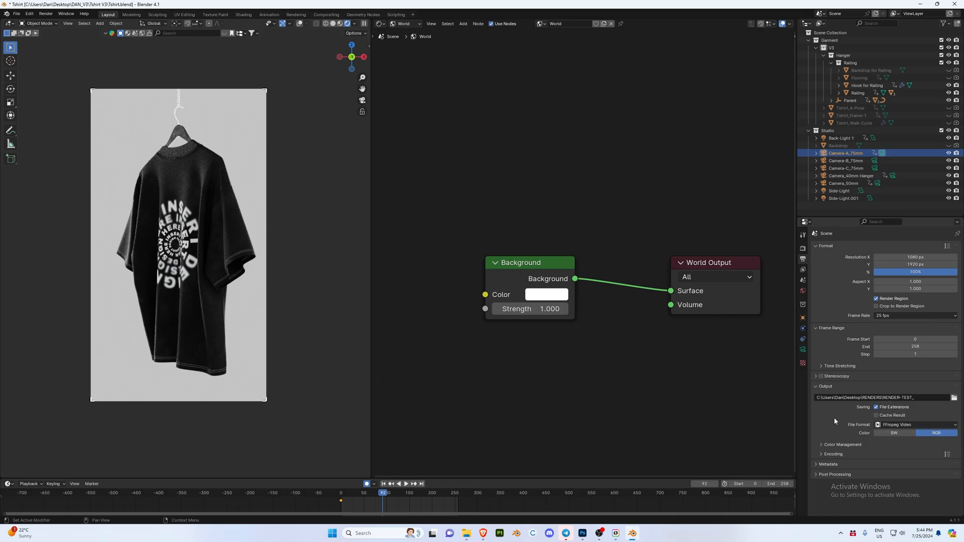
mouse_move(847, 421)
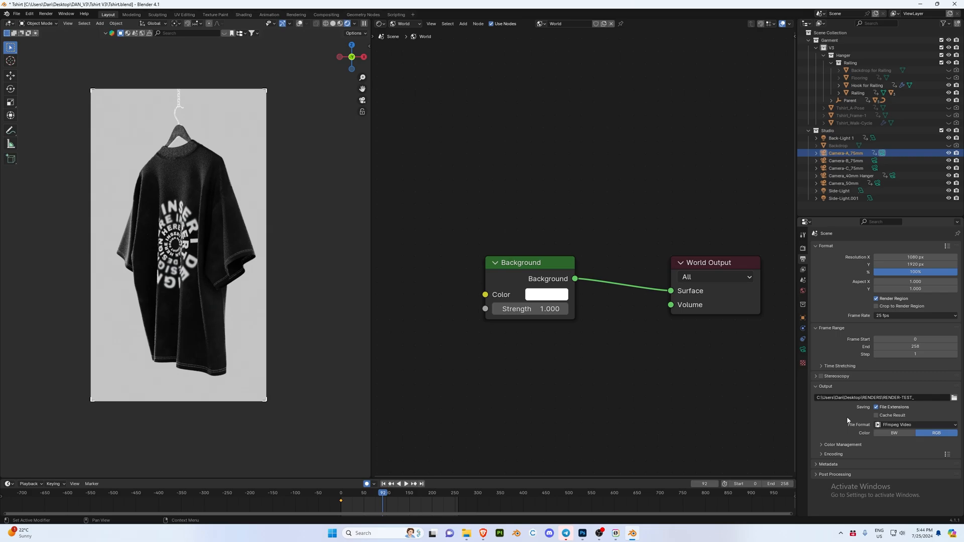
mouse_move(853, 418)
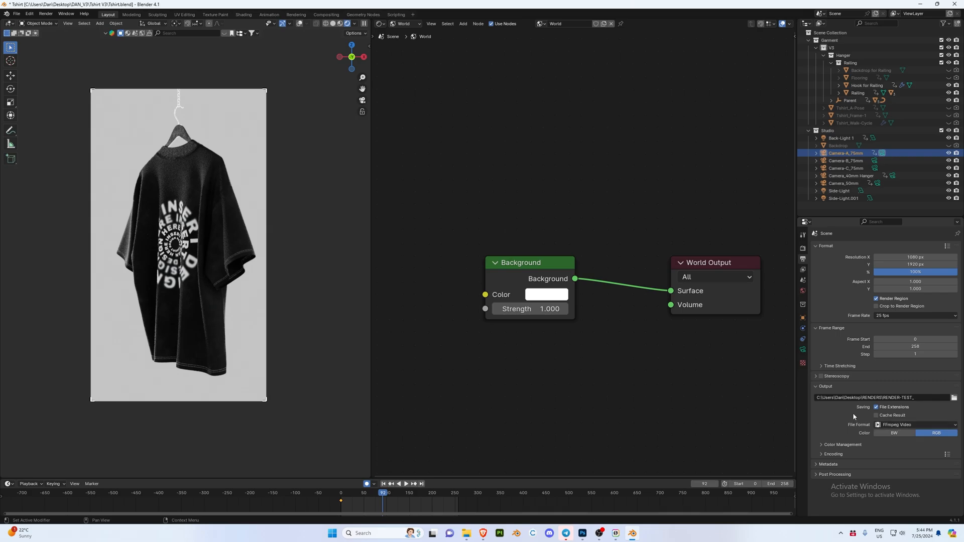
mouse_move(895, 424)
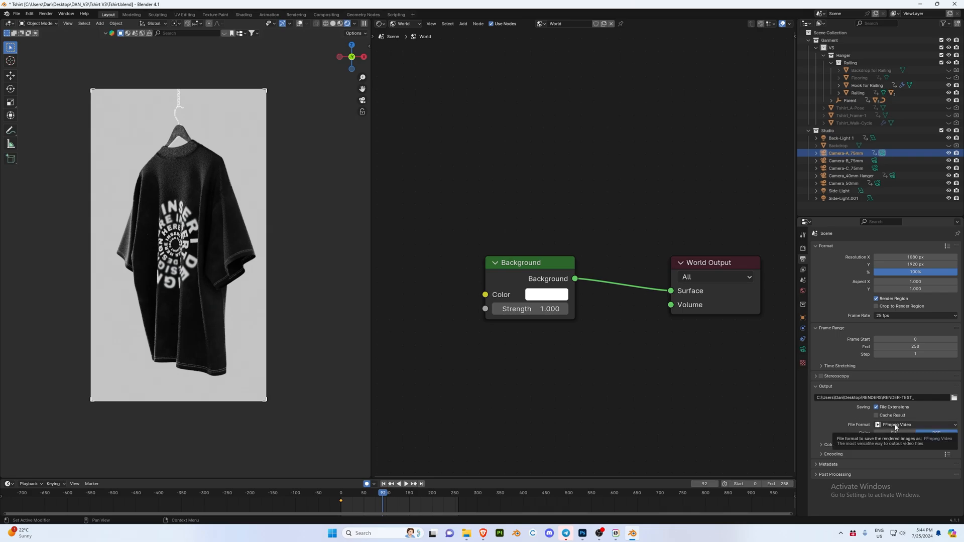
click(913, 424)
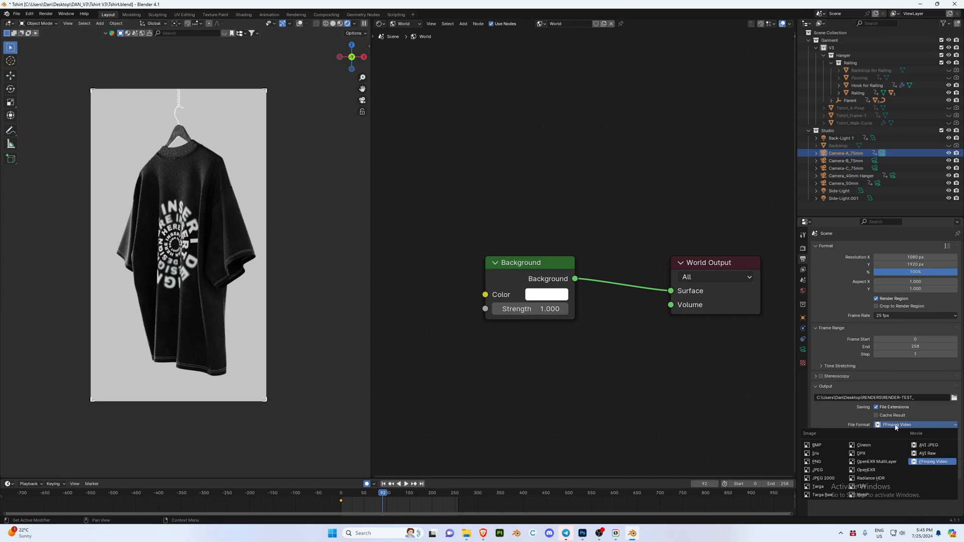
mouse_move(831, 462)
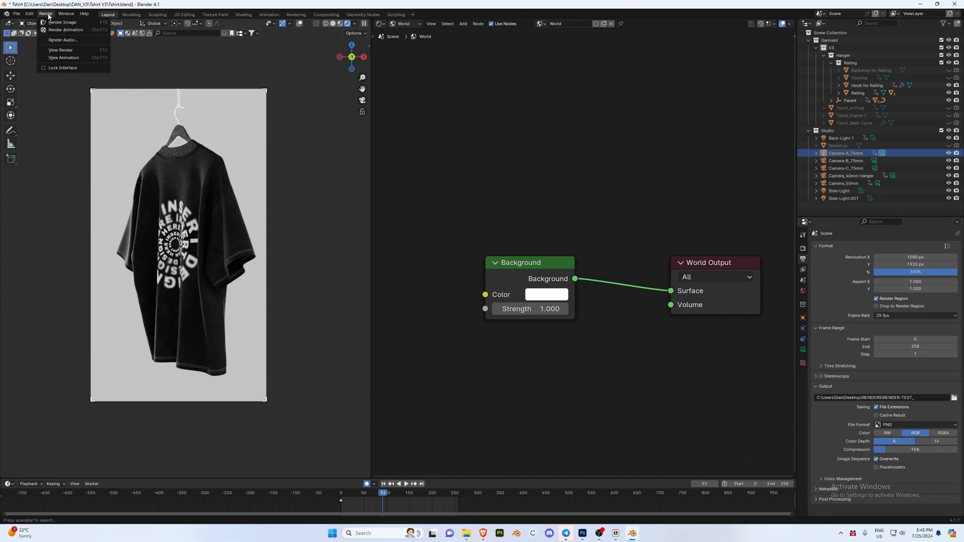
- Start Render Animation from the Render menu, then switch to File Explorer
click(62, 22)
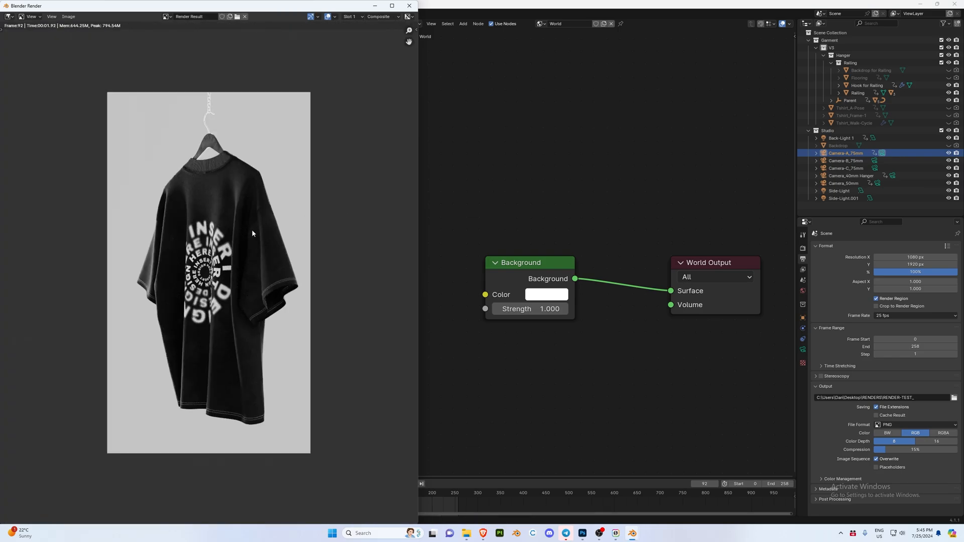
click(46, 13)
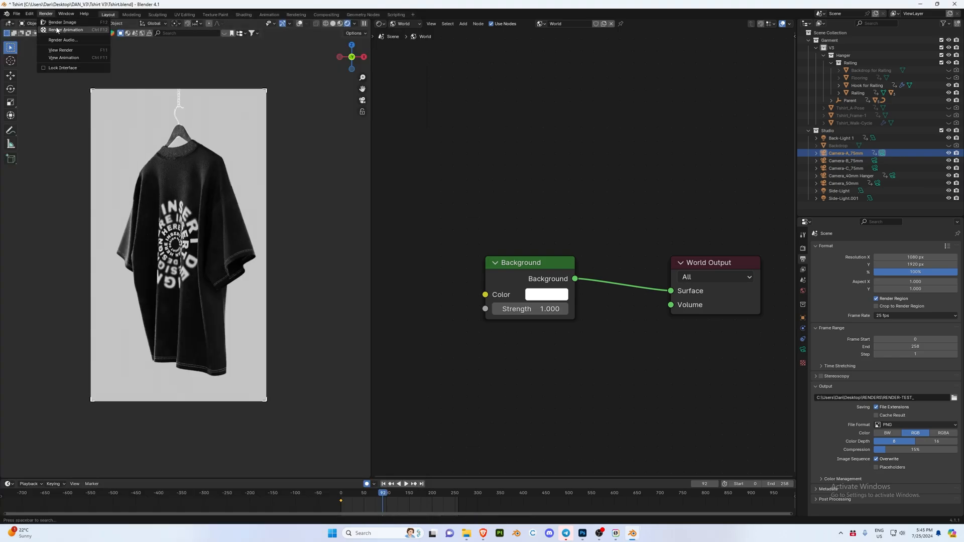
click(61, 22)
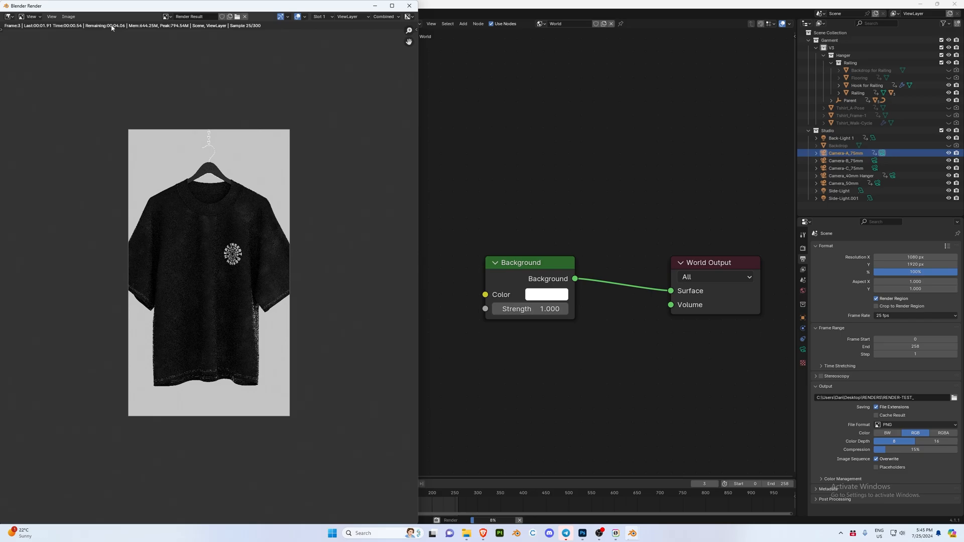
mouse_move(470, 533)
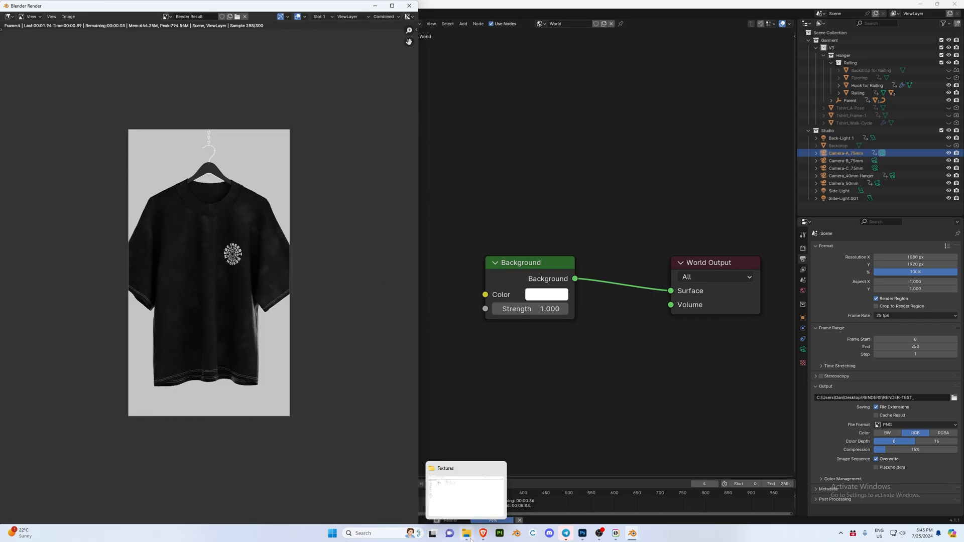
click(470, 534)
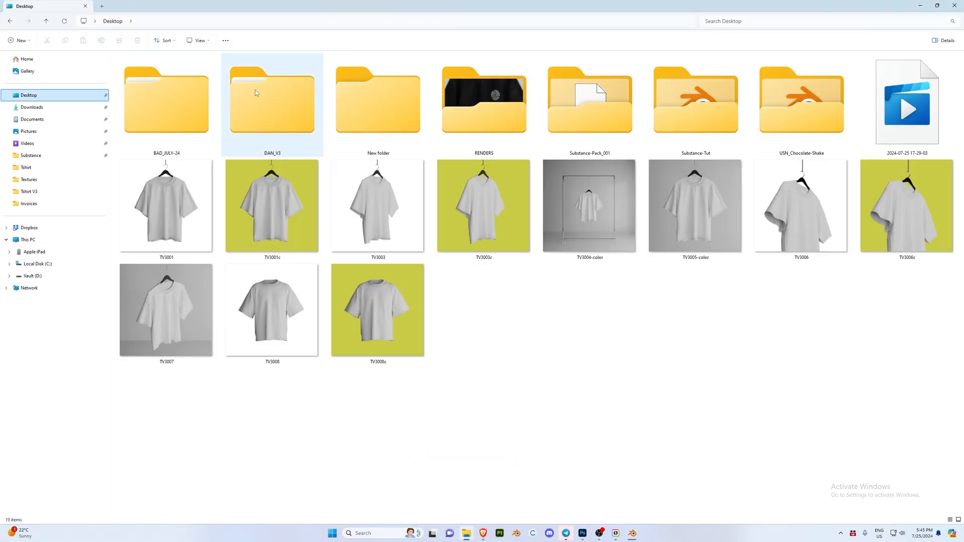
- Open the Desktop RENDERS folder and select the first RENDER-TEST PNG frame
double_click(483, 100)
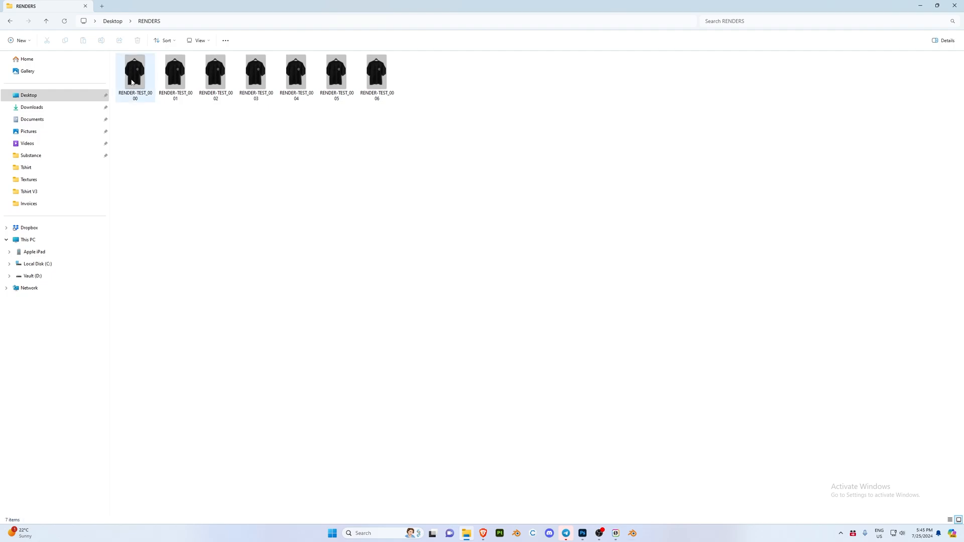
click(134, 70)
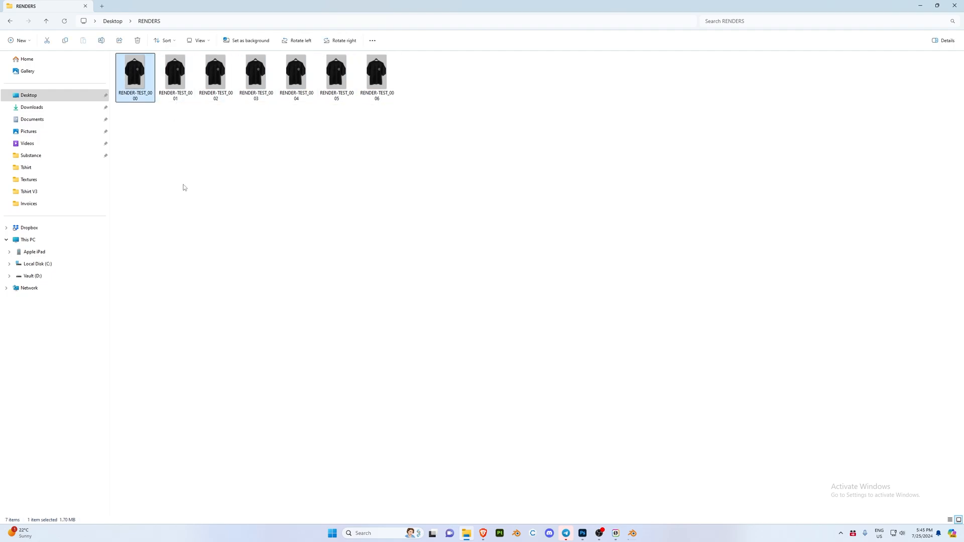